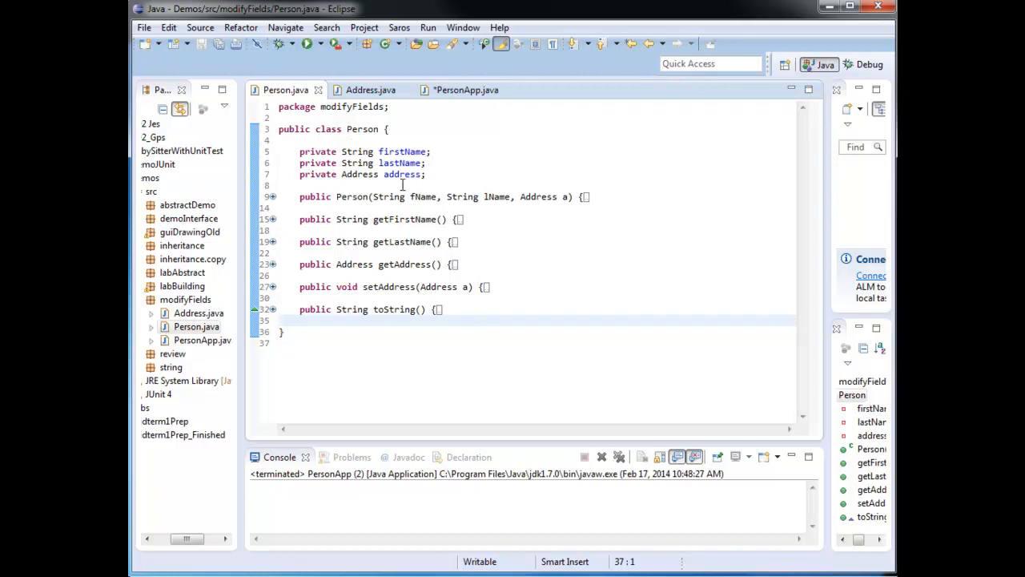
mouse_move(272, 202)
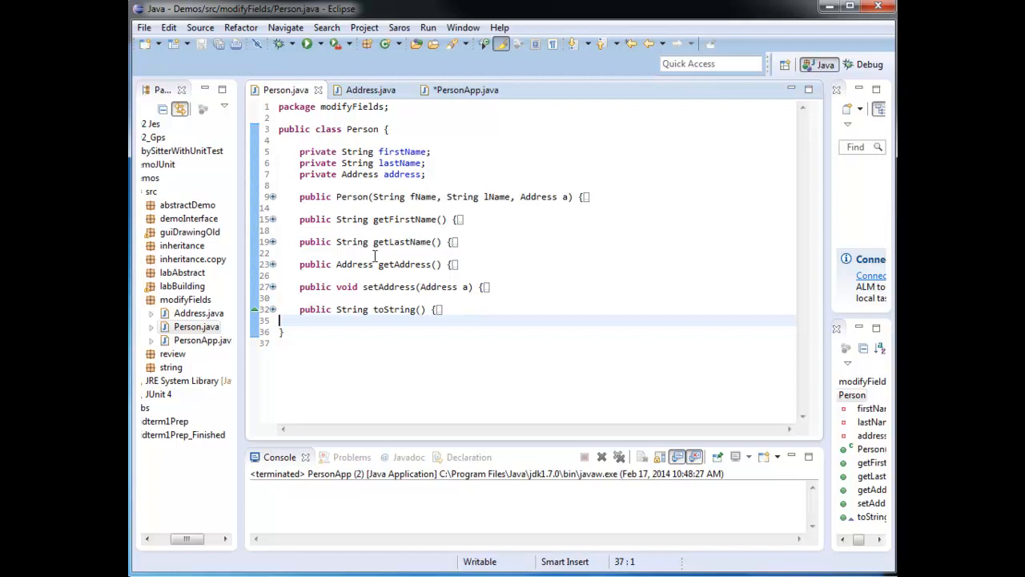
Step: Review Person's toString, then the Address class's fields, constructor, setters and toString
click(272, 287)
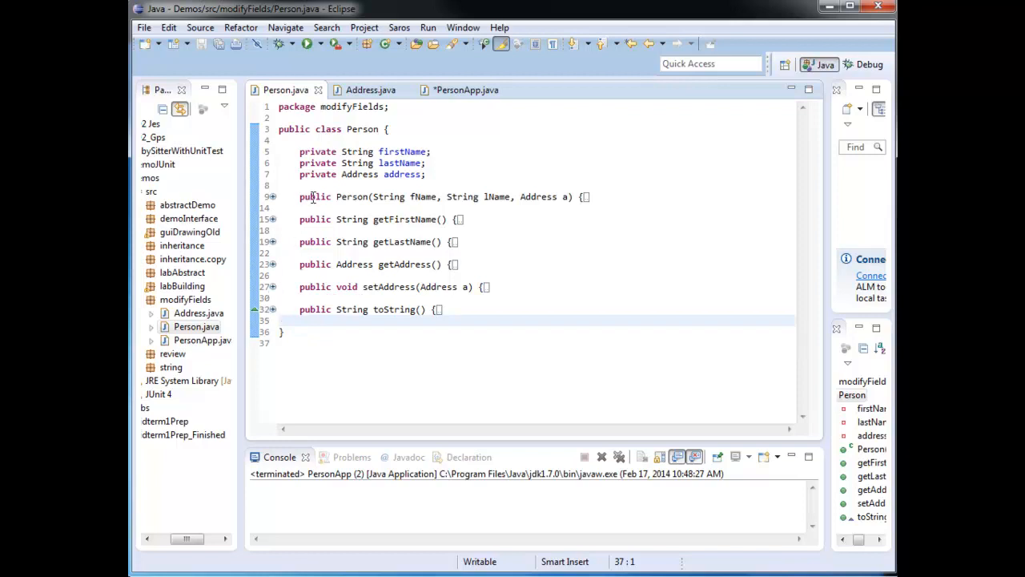
mouse_move(351, 310)
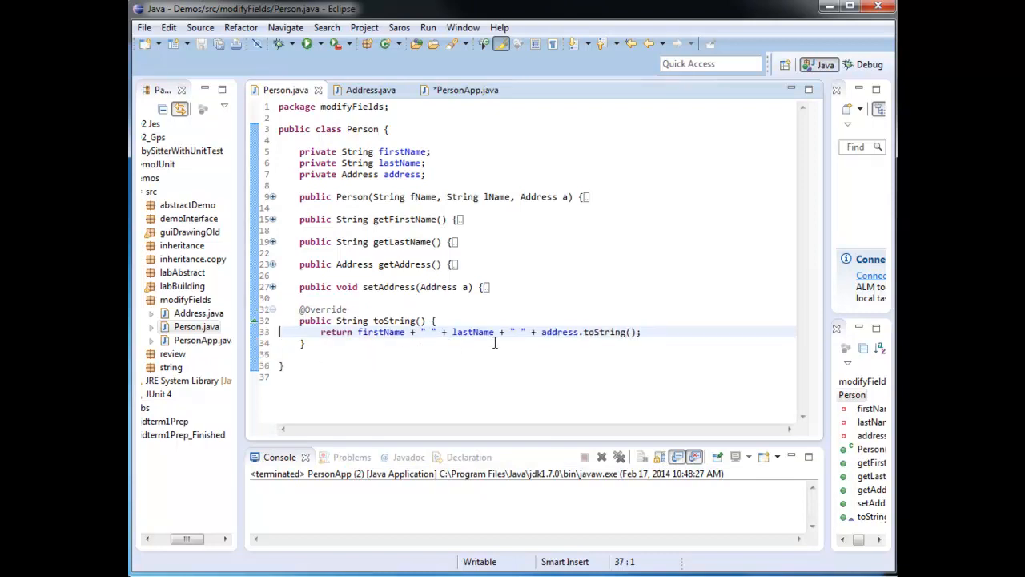
mouse_move(636, 344)
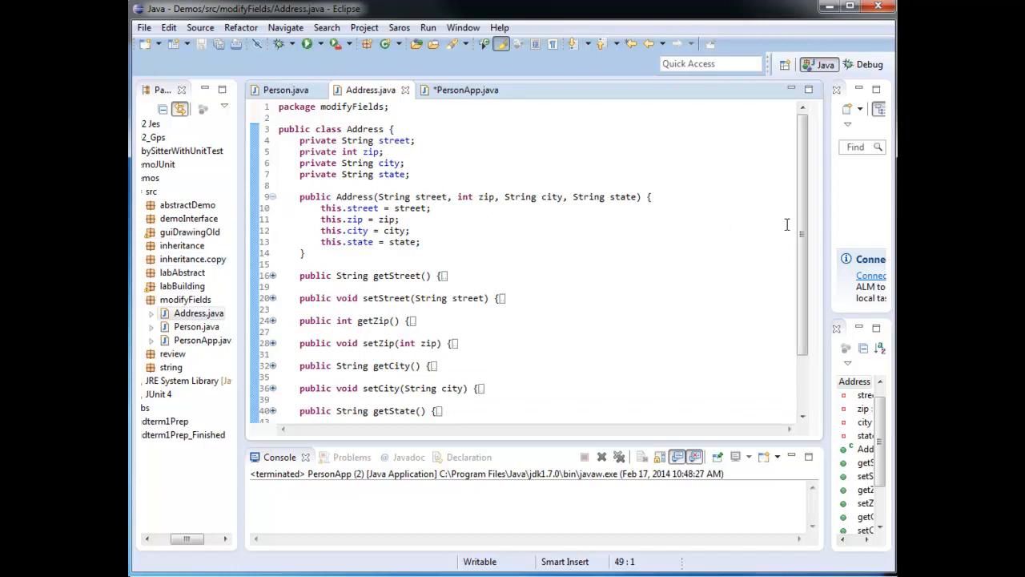
scroll(down, 3)
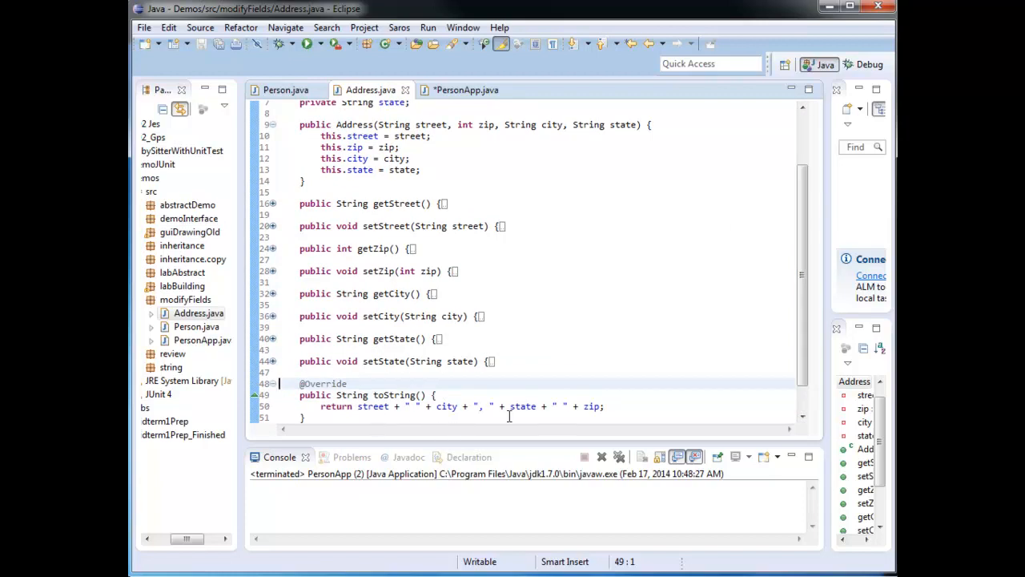
mouse_move(570, 413)
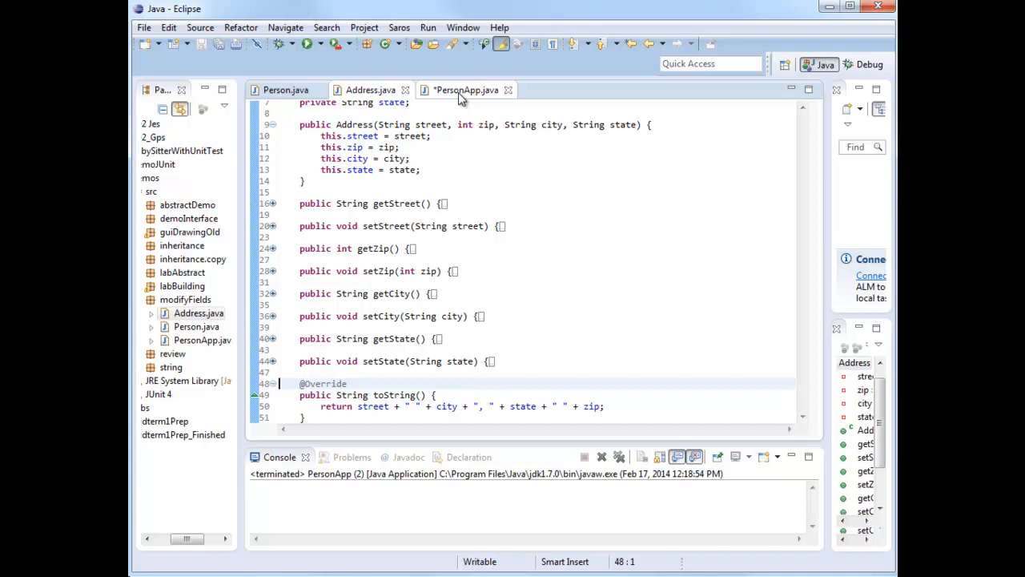
Step: Switch to PersonApp, whose main creates myAddress at Main Street 123, Greenville, UT
click(466, 89)
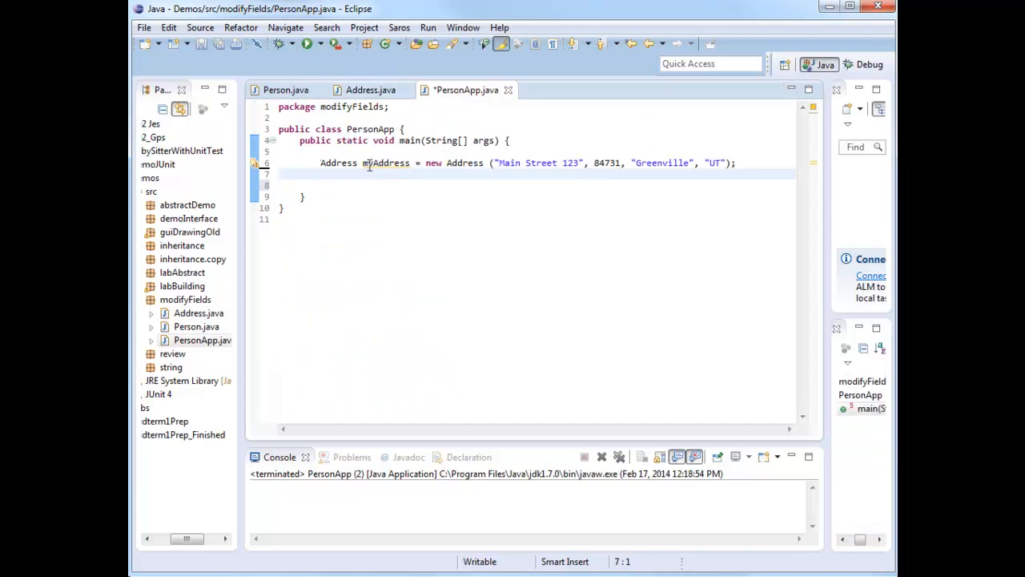
mouse_move(612, 169)
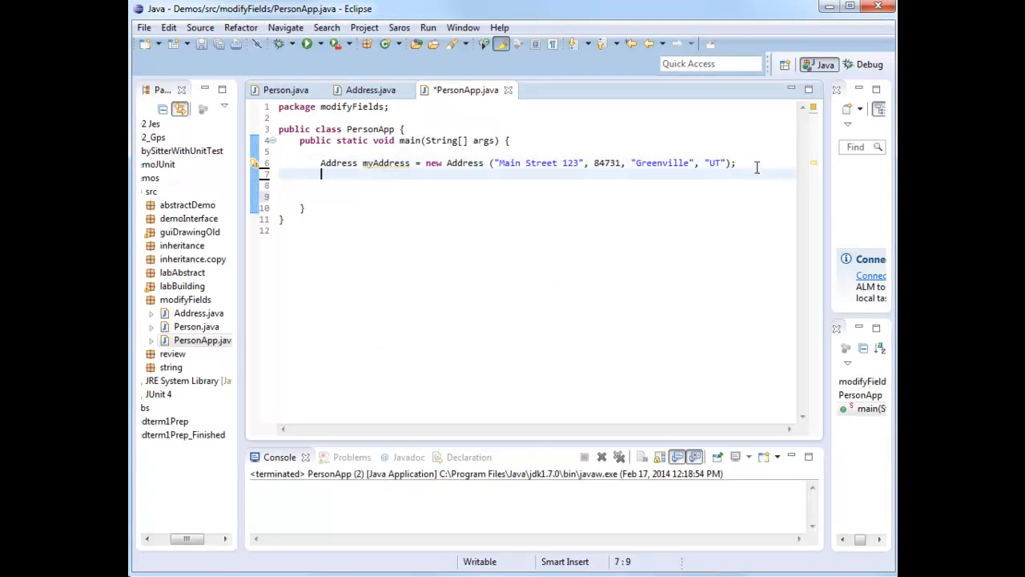
Step: Add Person myPerson = new Person("Tara", "Johnson", myAddress); to main
text(Person m)
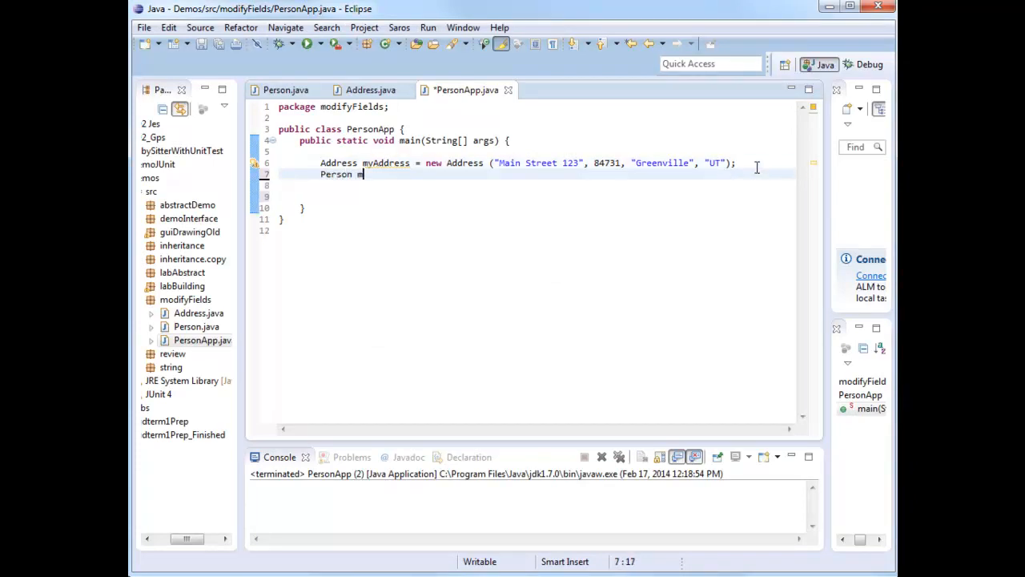
text(yPerson = new)
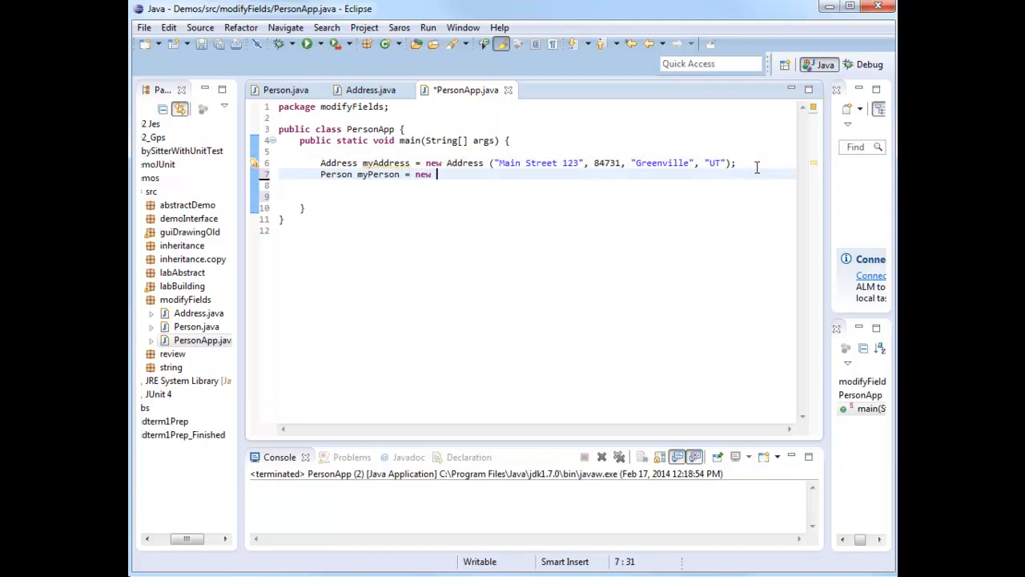
text(Person("Tara", ")
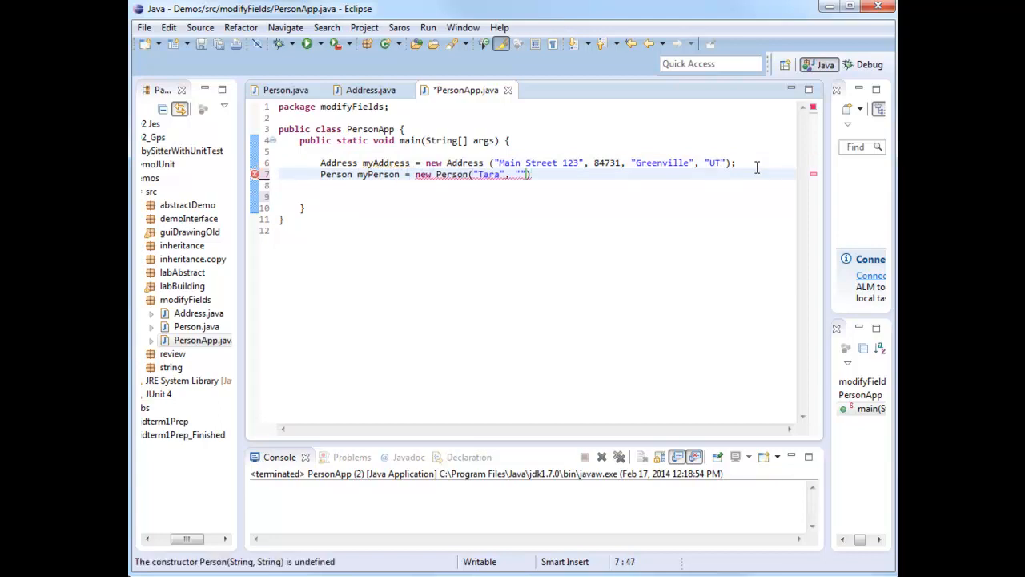
text(Johnson)
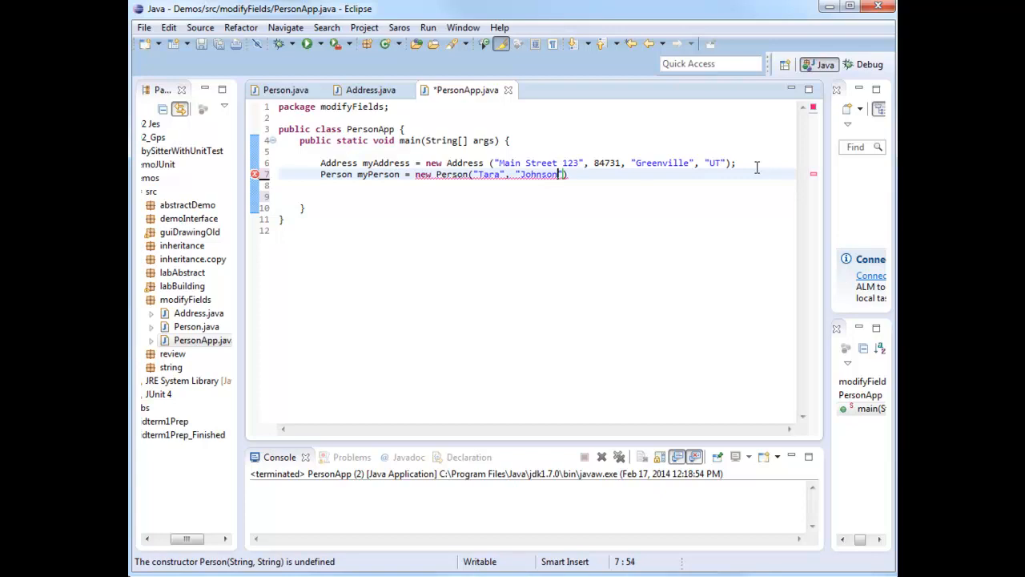
text(, ))
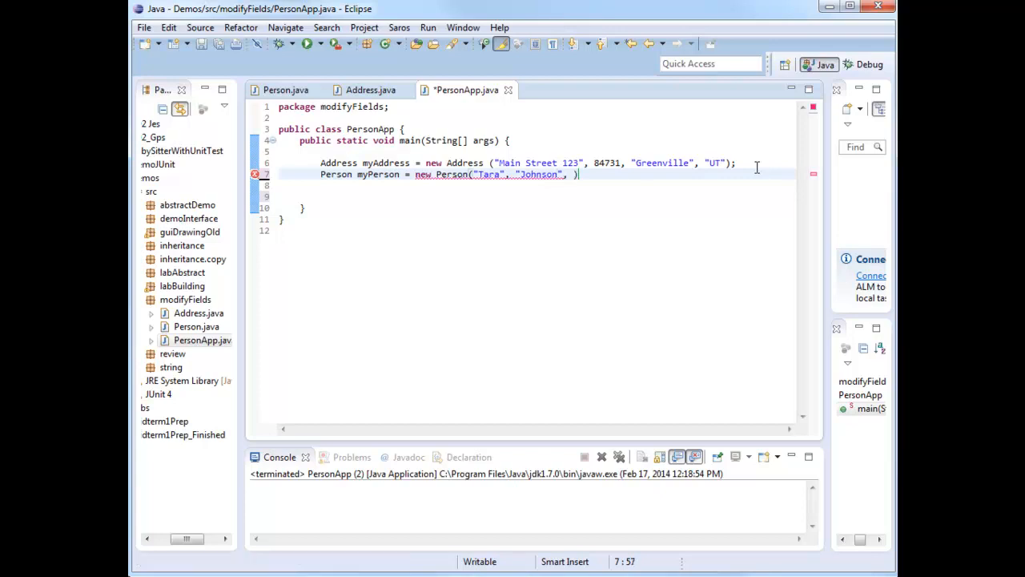
text(myAdd)
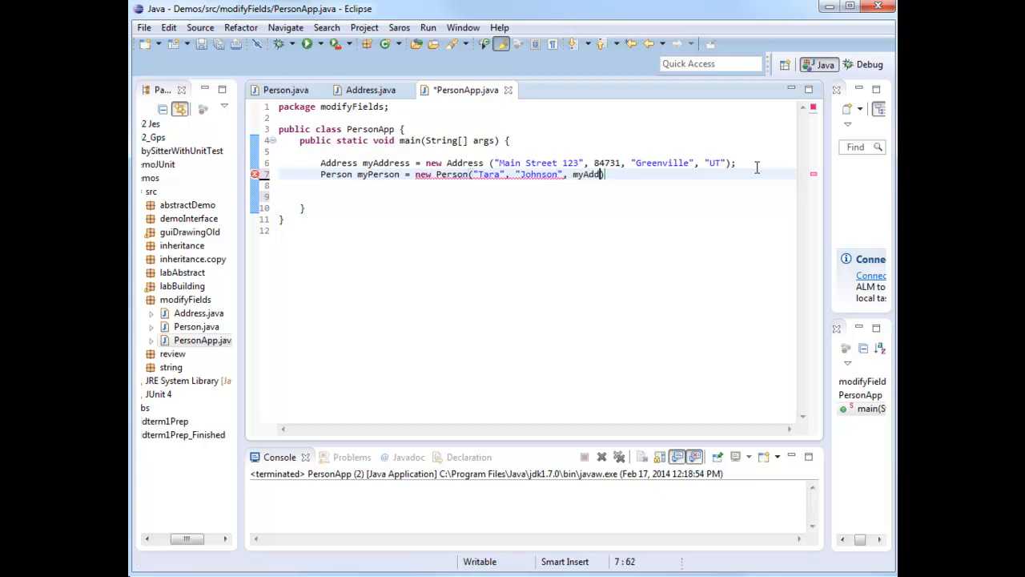
text(ress);)
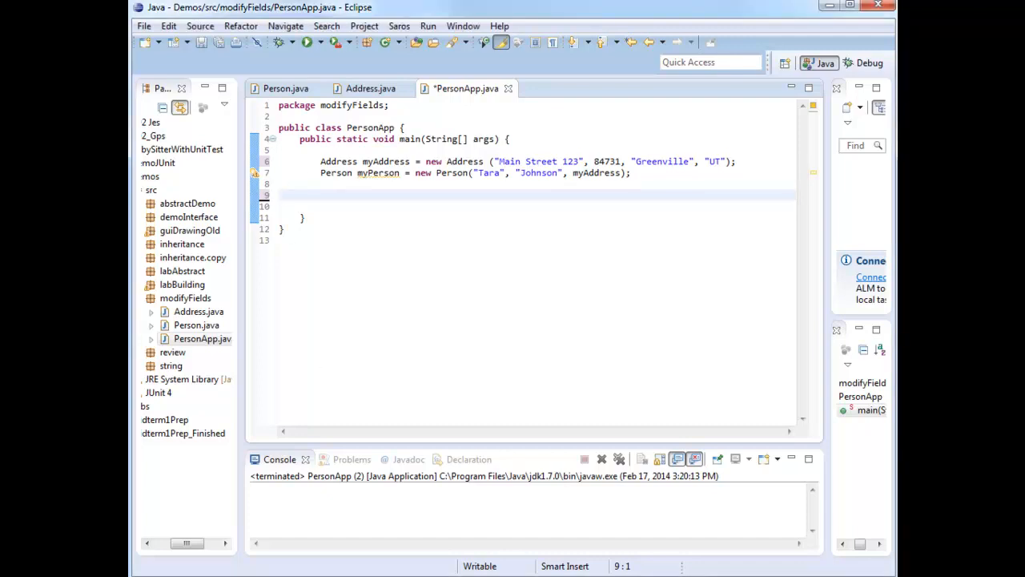
Step: Print a modify-myAddress heading, set city Moab and zip 84532, then print myAddress and myPerson
text(System.out.println("Modifty local variable myAddress:");)
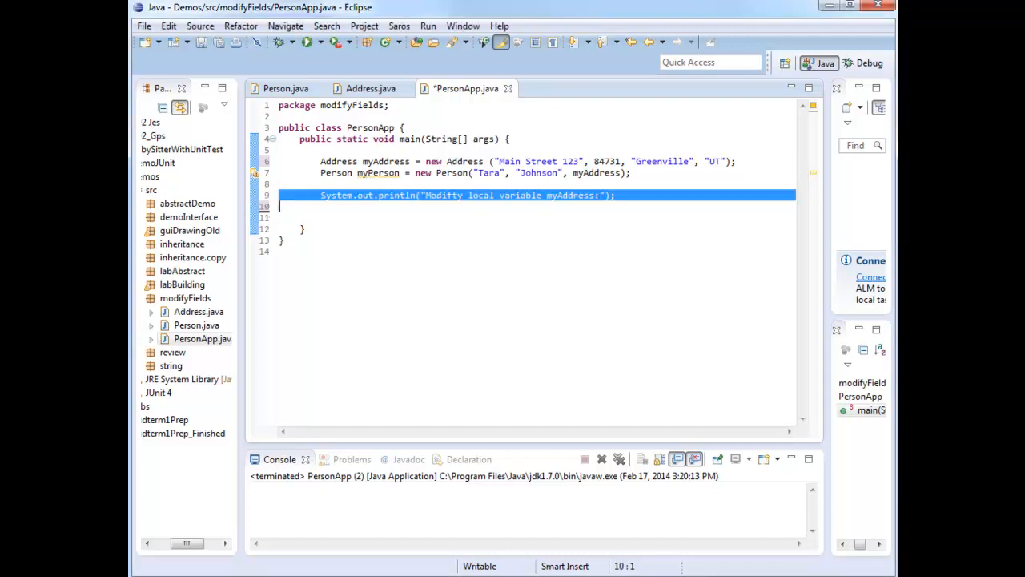
click(298, 289)
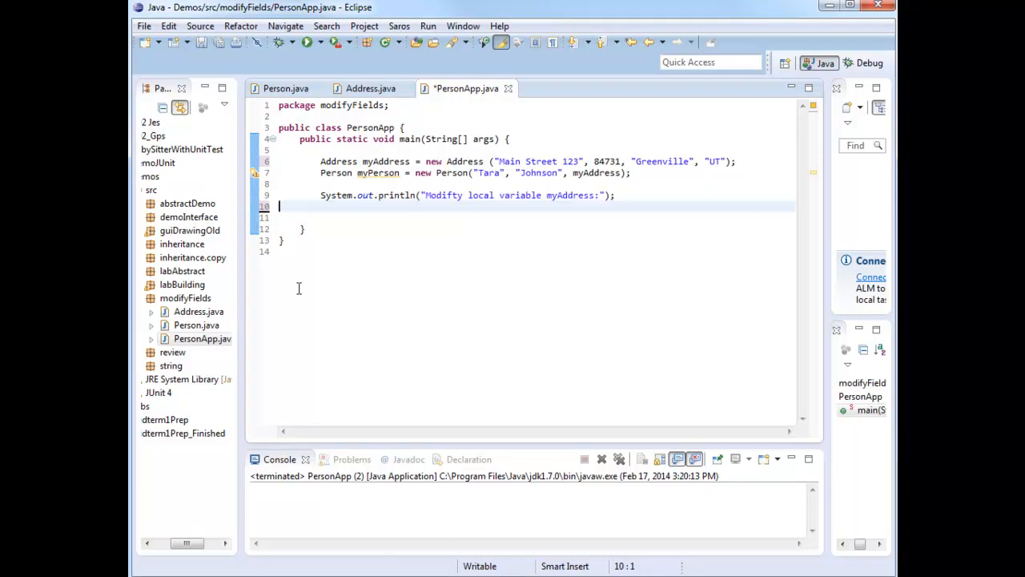
text(myAddress.setCity("Moab");)
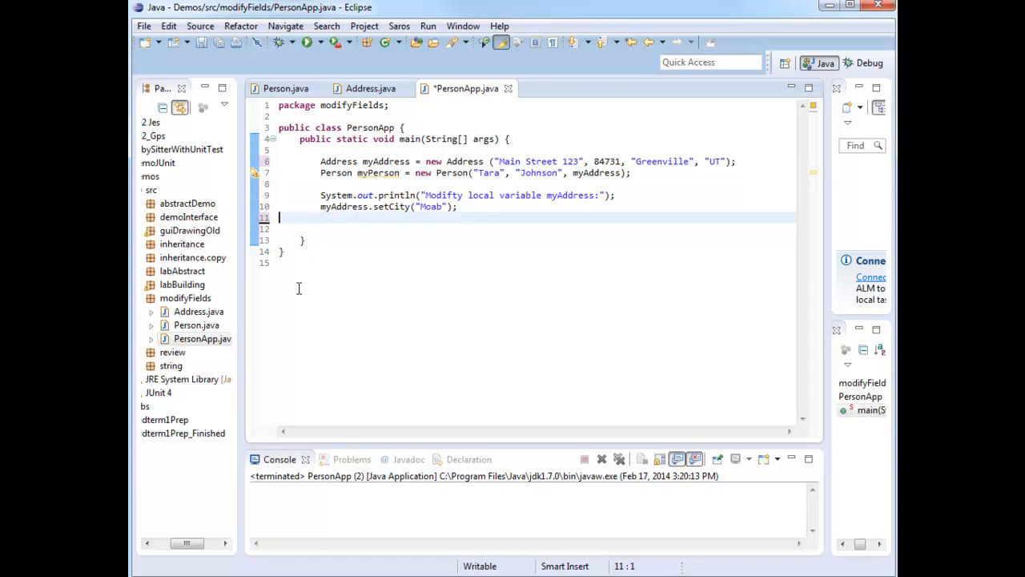
text(myAddress.setZip(84532);)
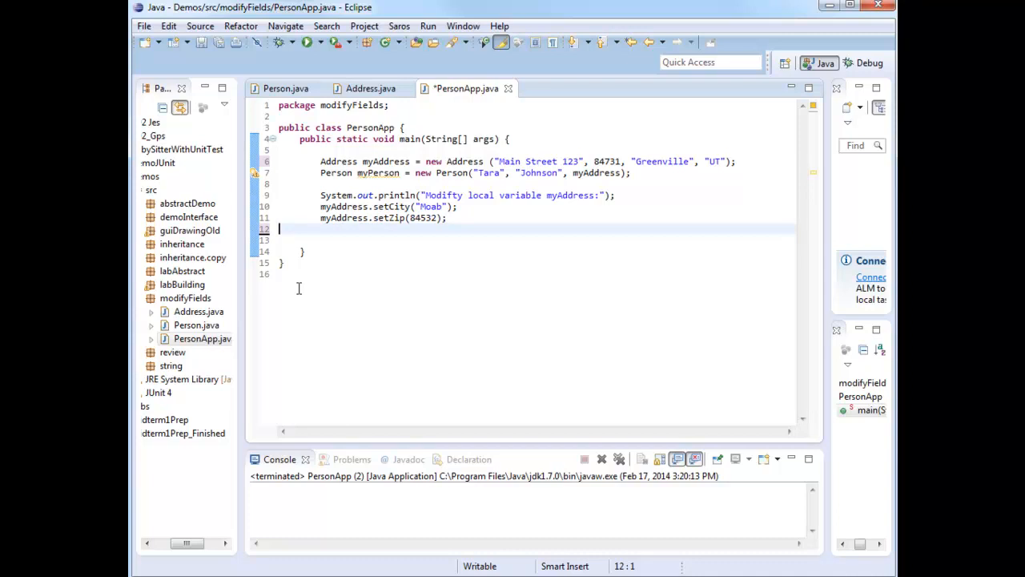
text(System.out.println(myAddress);)
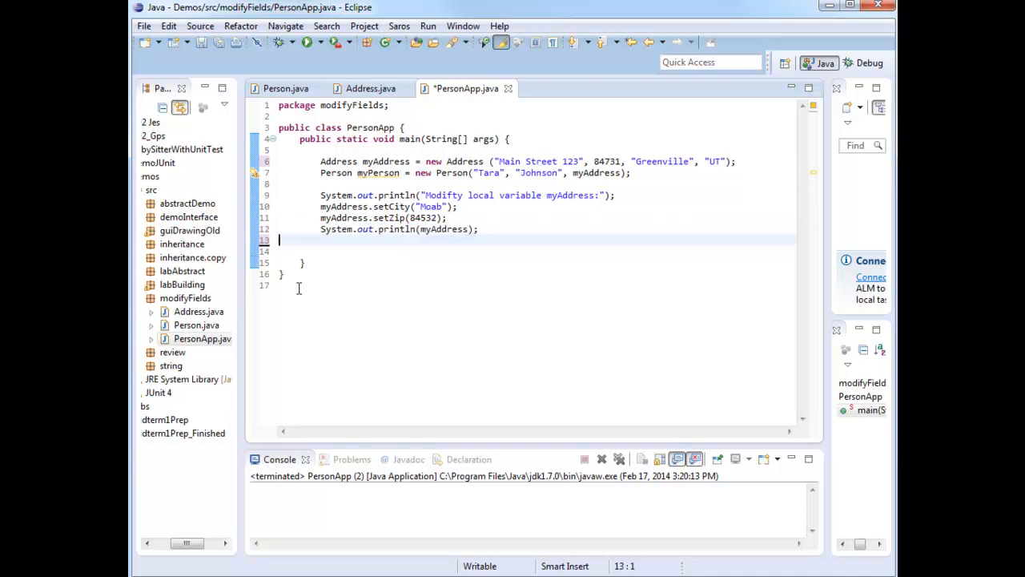
text(System.out.println(myPerson);)
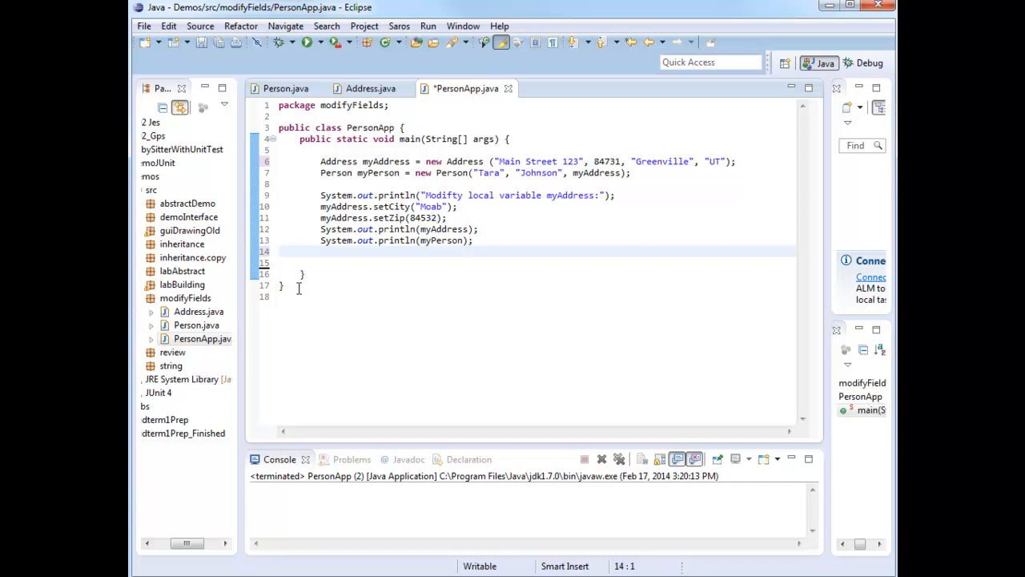
mouse_move(304, 43)
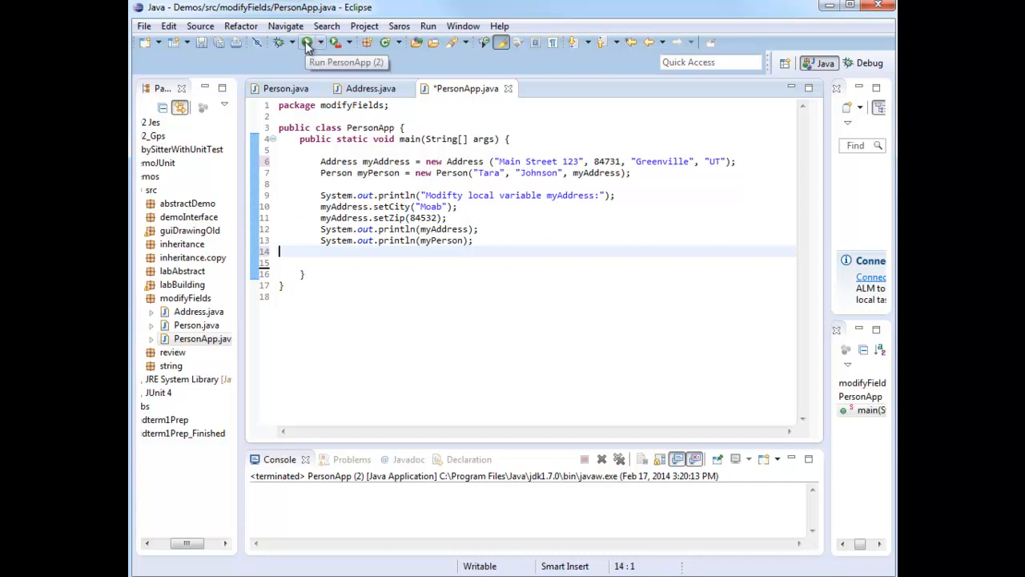
Step: Save and run PersonApp, showing myAddress and Tara Johnson at Main Street 123 Moab, UT 84532
click(306, 44)
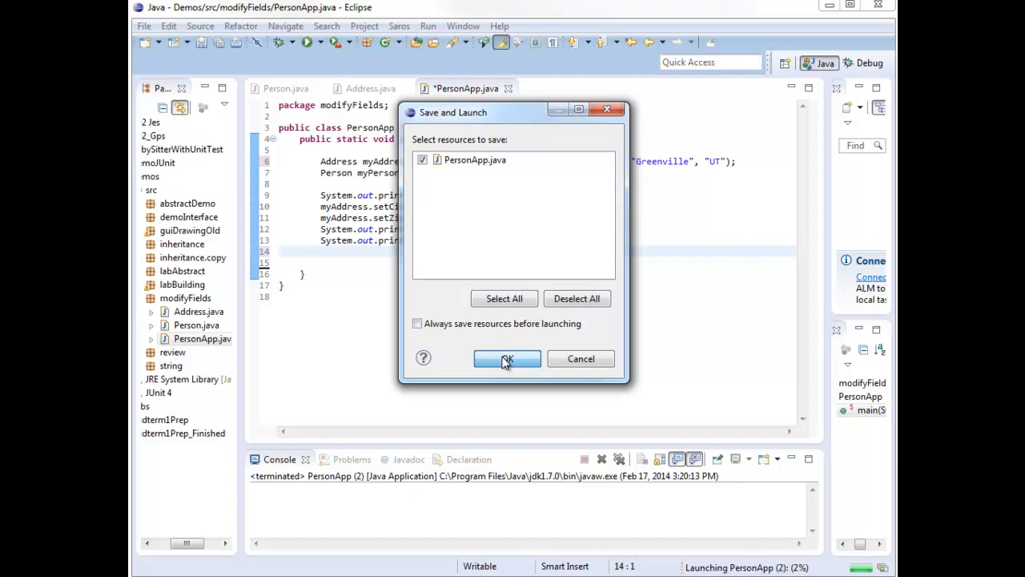
click(506, 359)
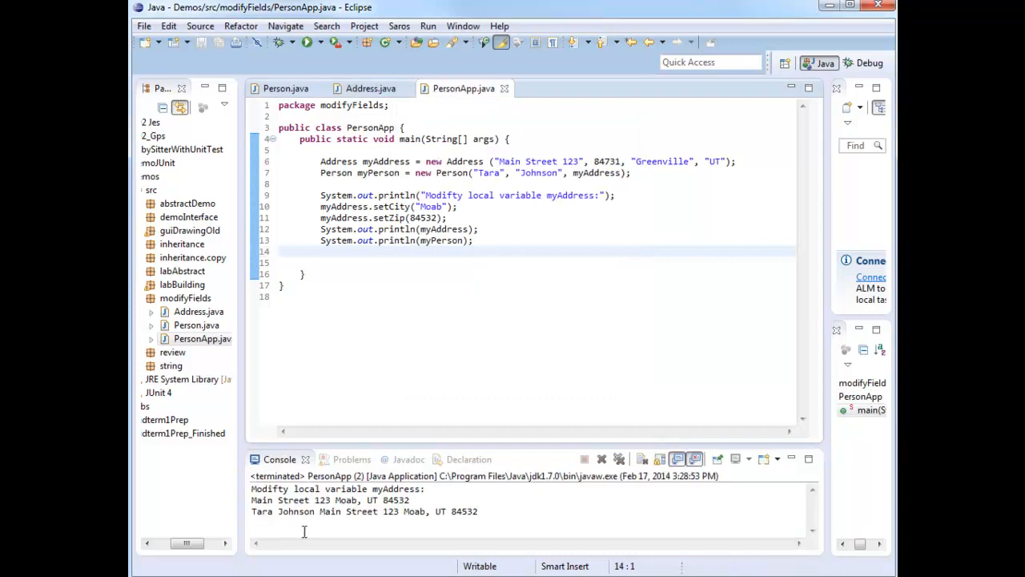
mouse_move(352, 513)
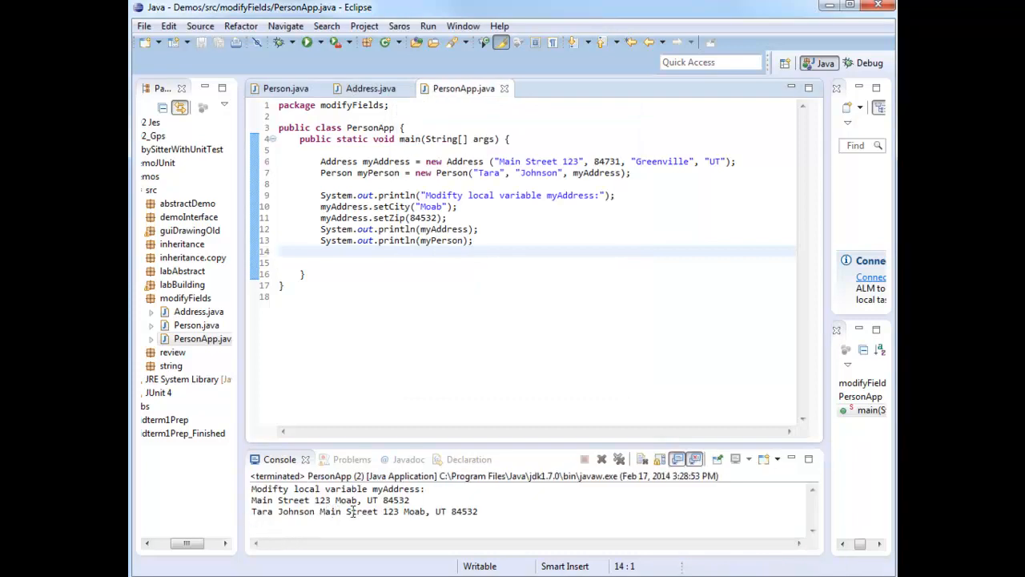
mouse_move(401, 513)
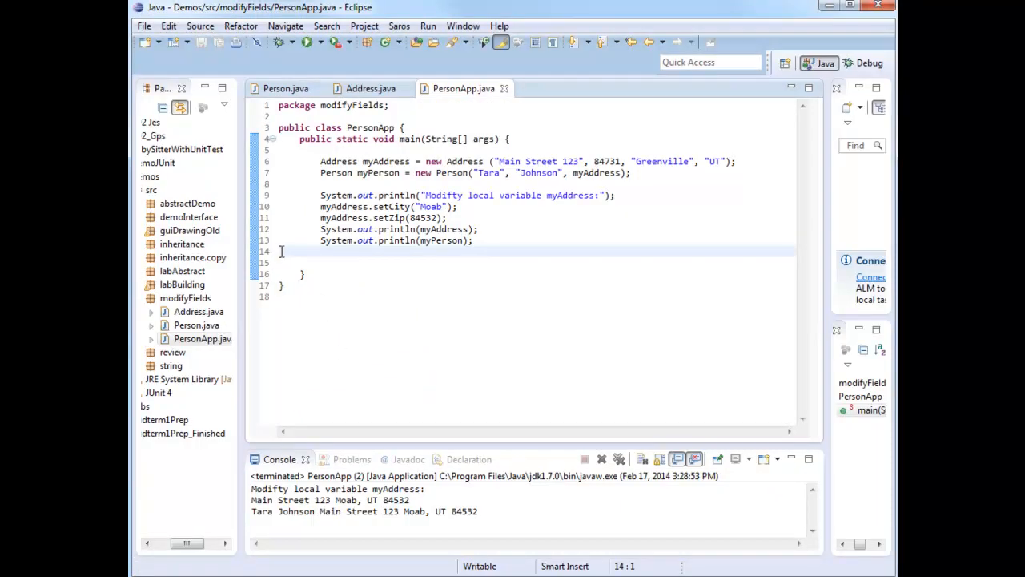
Step: Print a modify-myPerson-address heading, set its city to Draper via getAddress(), then print myPerson
text(System.out.println("\nModify field address of myPerson:");)
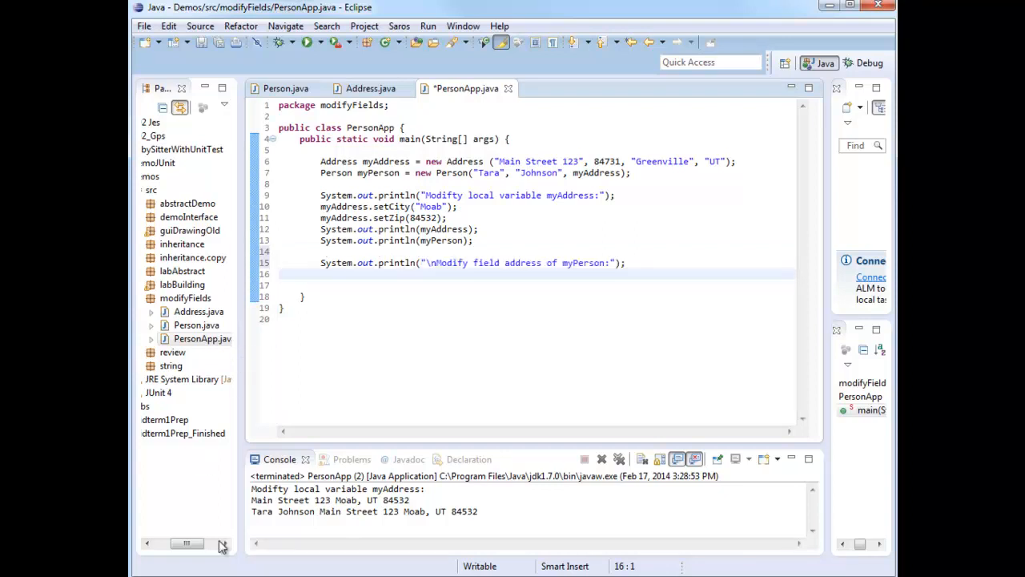
text(myPerson.getAddress().setCity("Draper");)
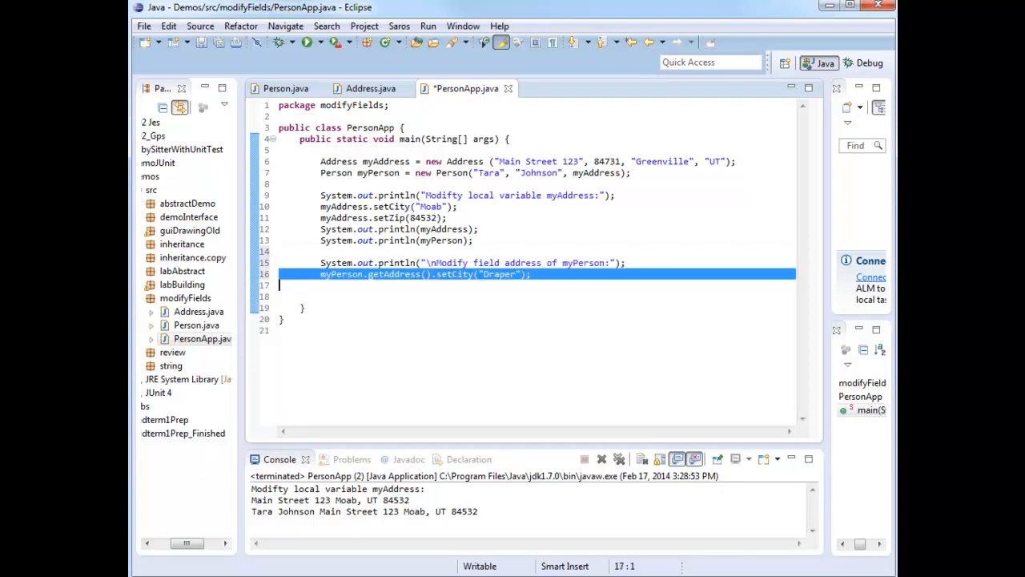
click(377, 285)
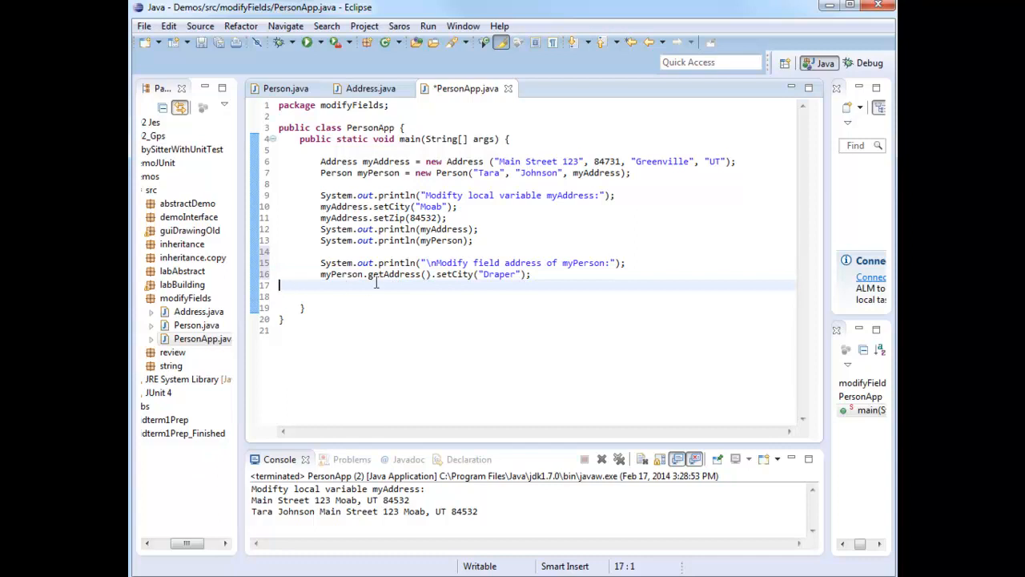
mouse_move(370, 285)
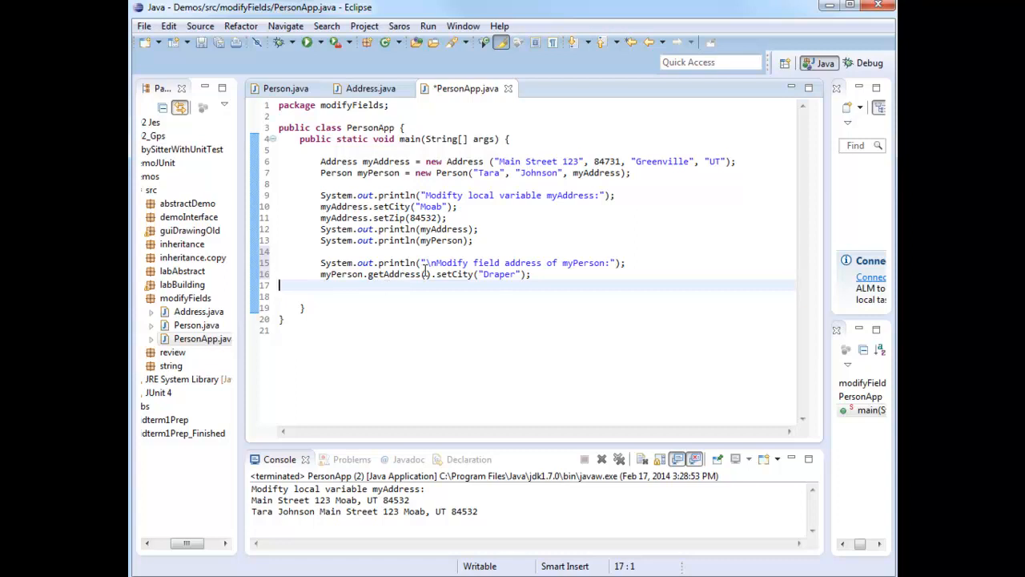
double_click(392, 273)
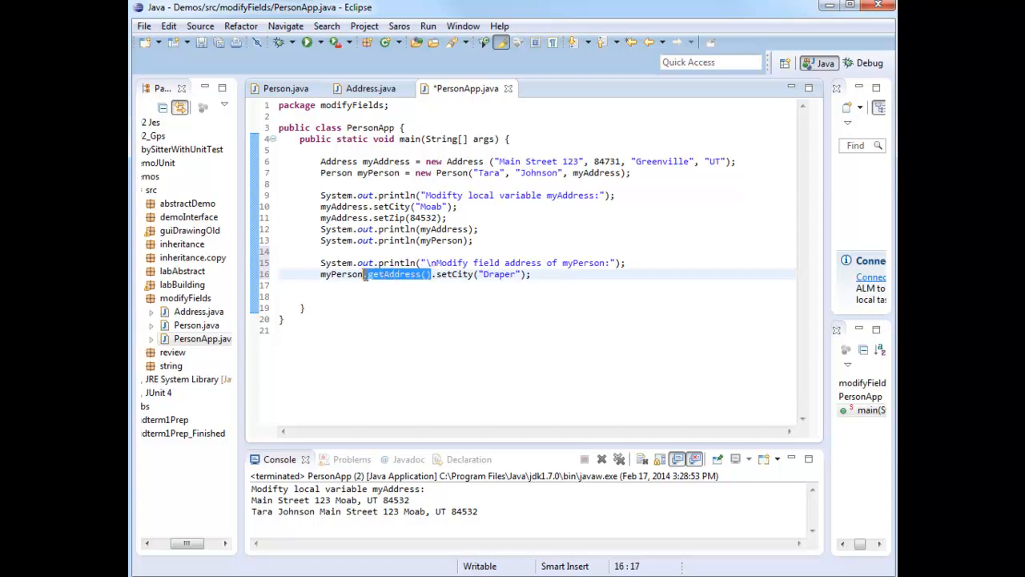
click(431, 273)
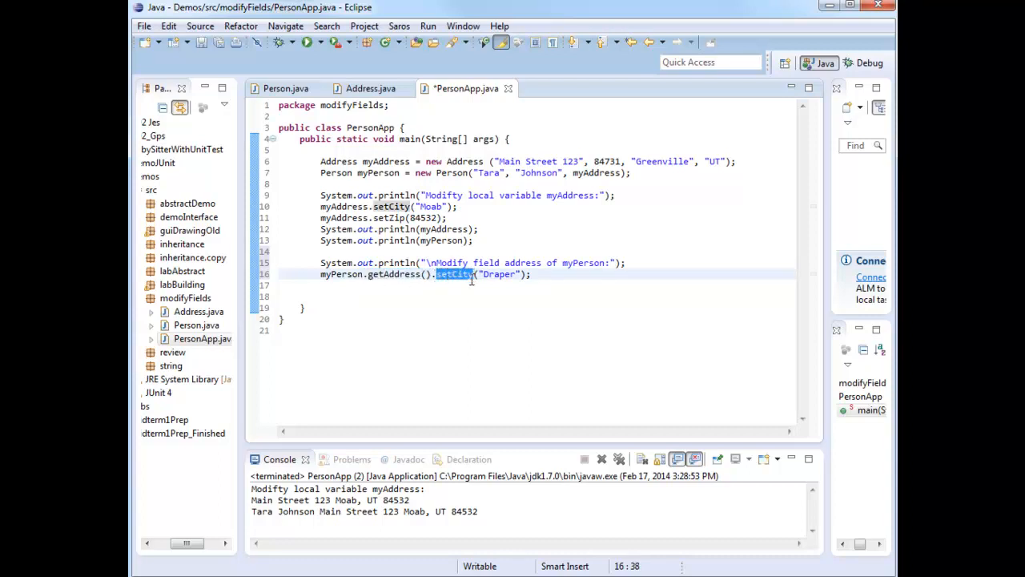
mouse_move(185, 335)
text(myPerson.getAddress().setZip(84020);)
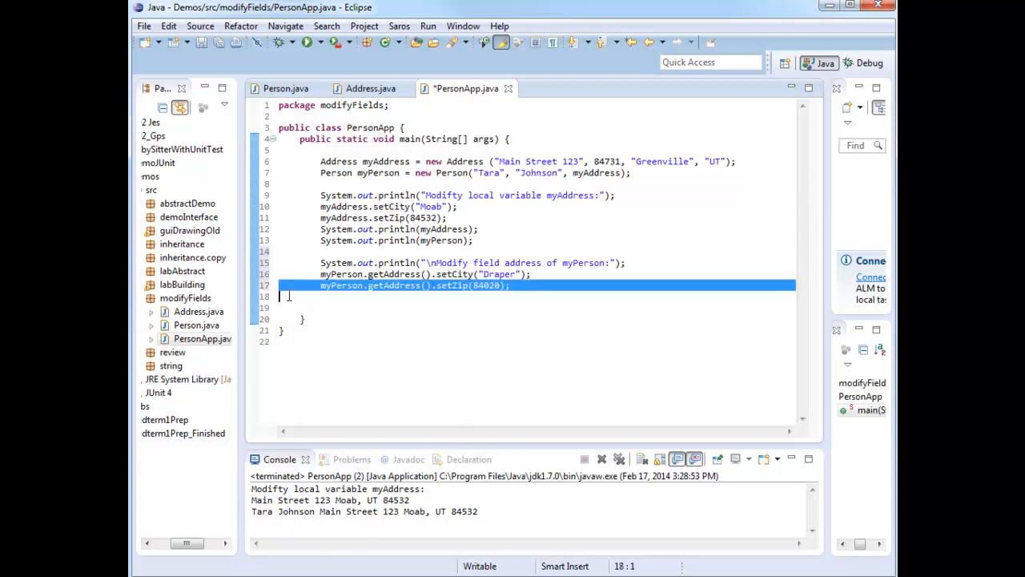
text(System.out.println(myPerson);)
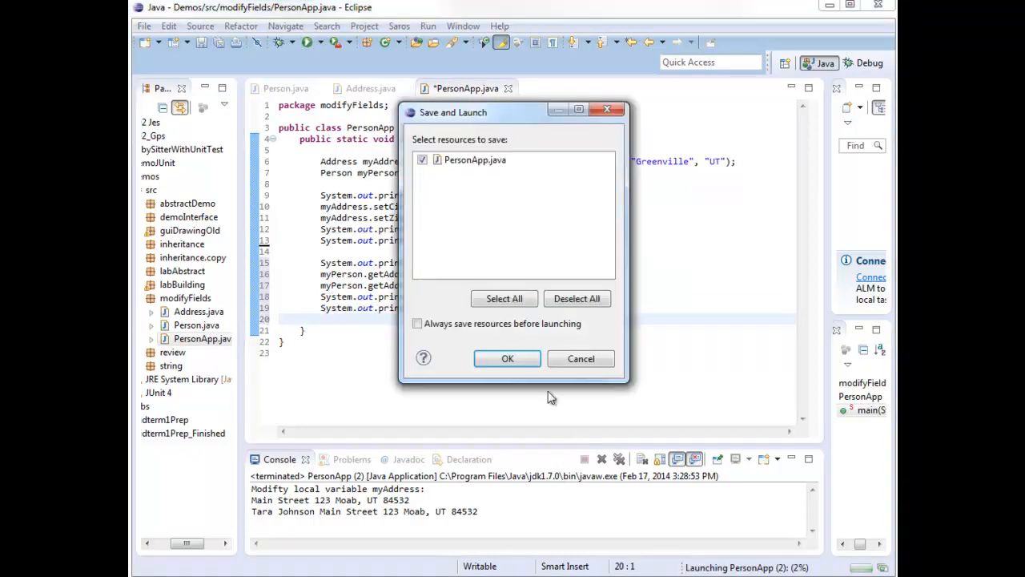
Step: Save and run PersonApp, showing myPerson and myAddress both at Draper, UT 84020
click(507, 359)
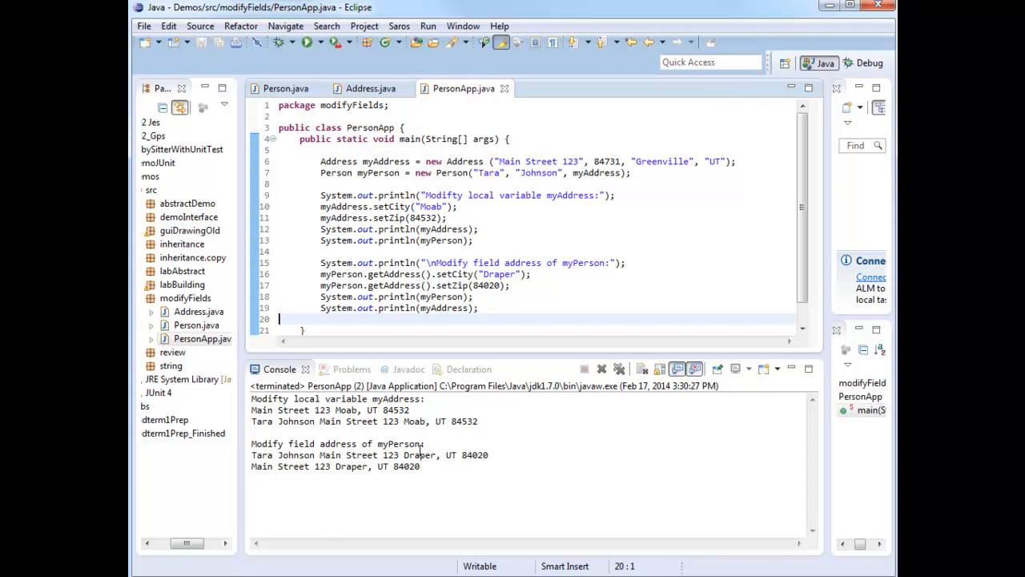
mouse_move(484, 461)
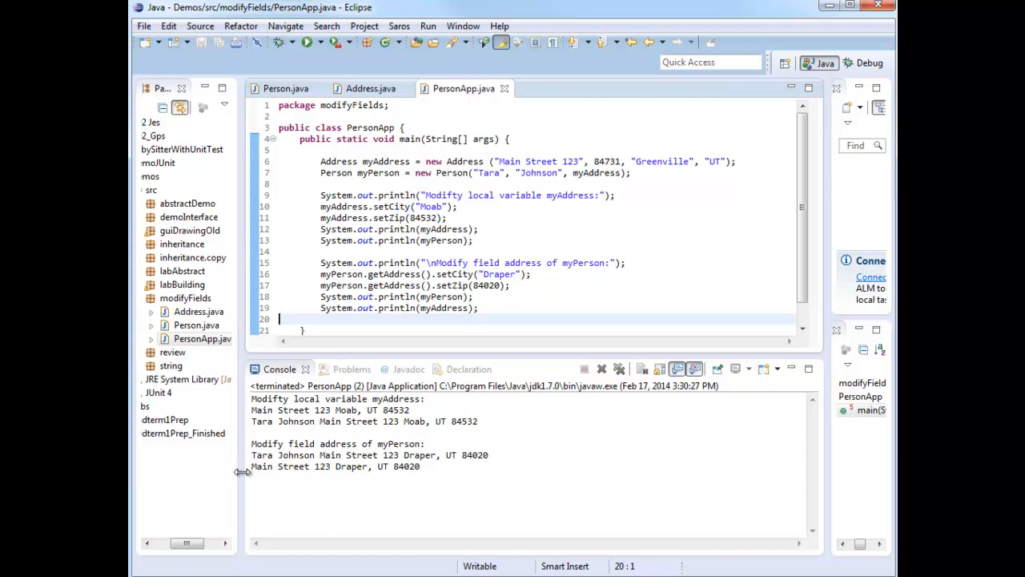
mouse_move(346, 473)
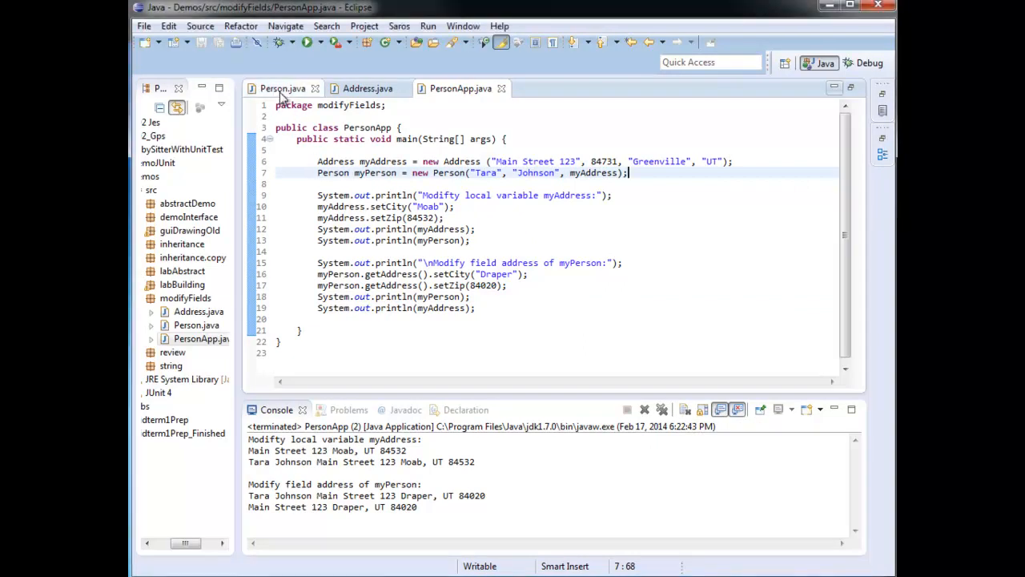
Step: Review Person and the getter-only Address class, then return to PersonApp with setter calls flagged
click(282, 88)
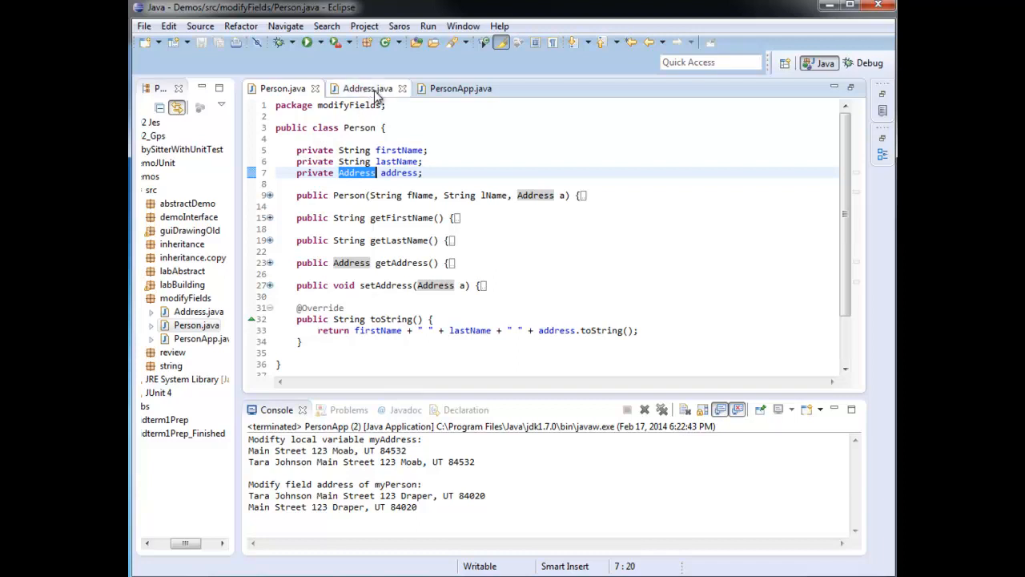
click(366, 88)
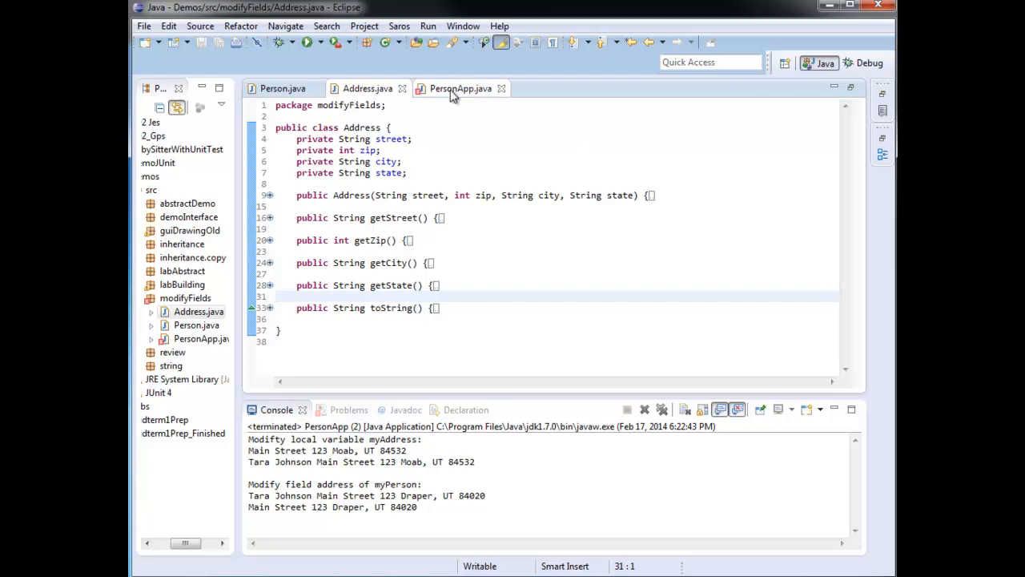
click(459, 88)
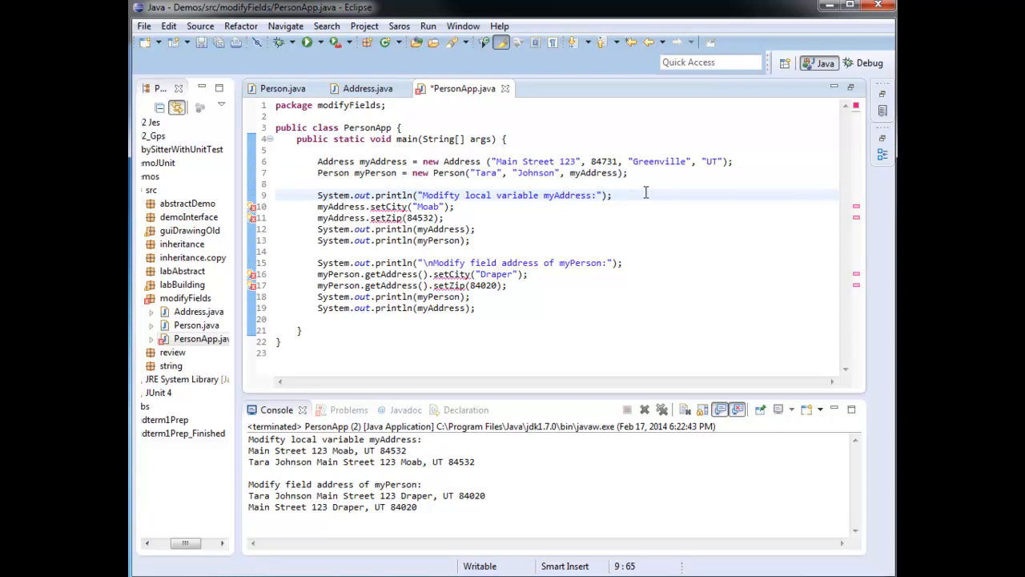
Step: Reassign myAddress to new Address at Main Street 123, 84532, Moab, UT, removing the setter lines
text(myAddress)
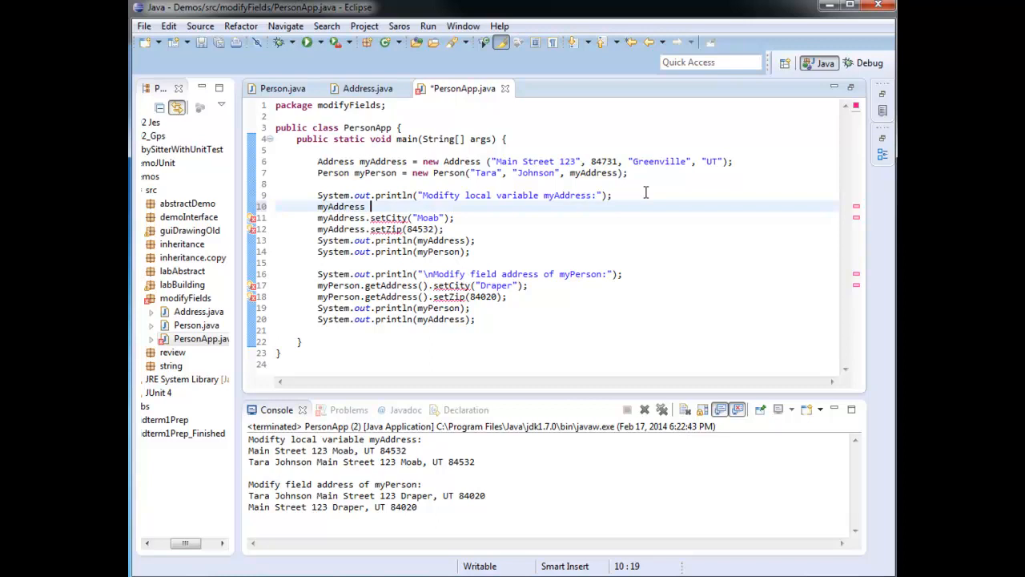
text(= new Address("Main Street 123", 84731, "Greenville", "UT");)
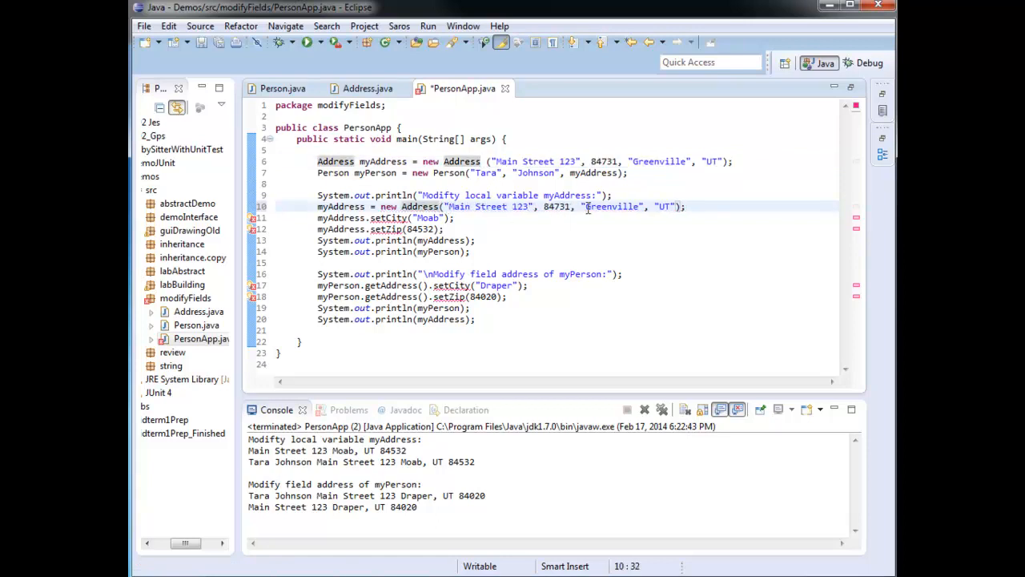
double_click(558, 205)
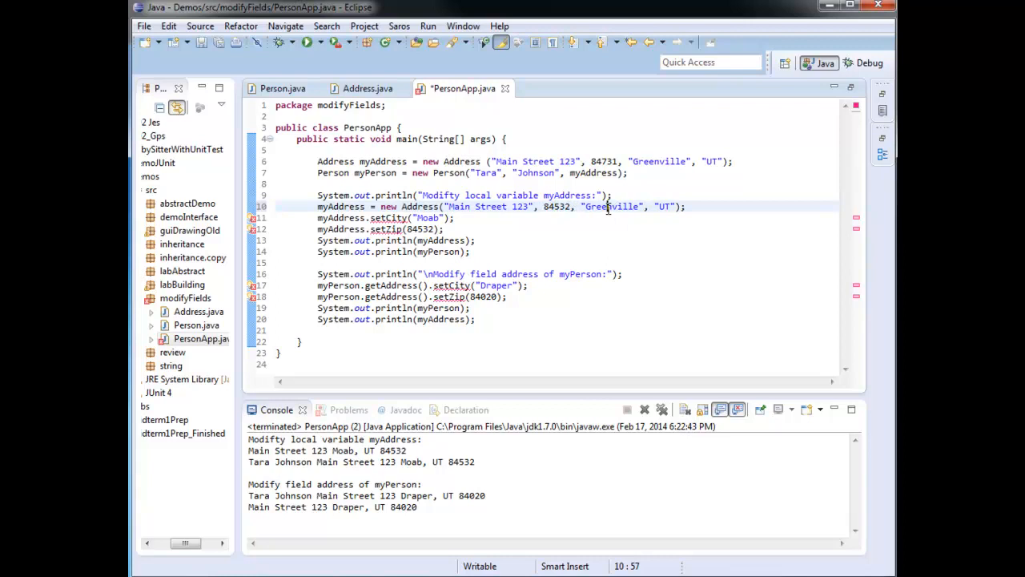
text(Moab)
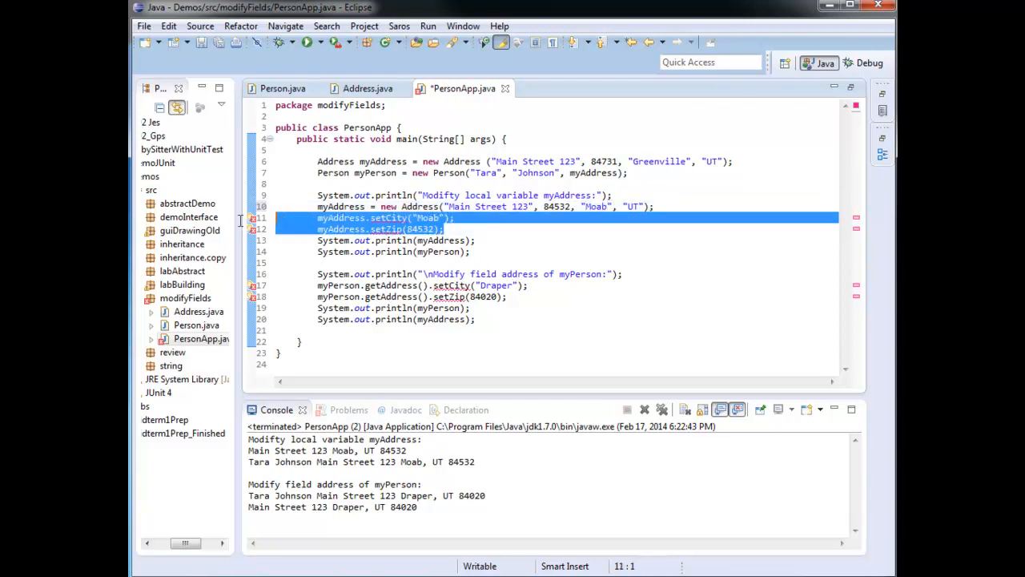
key(Delete)
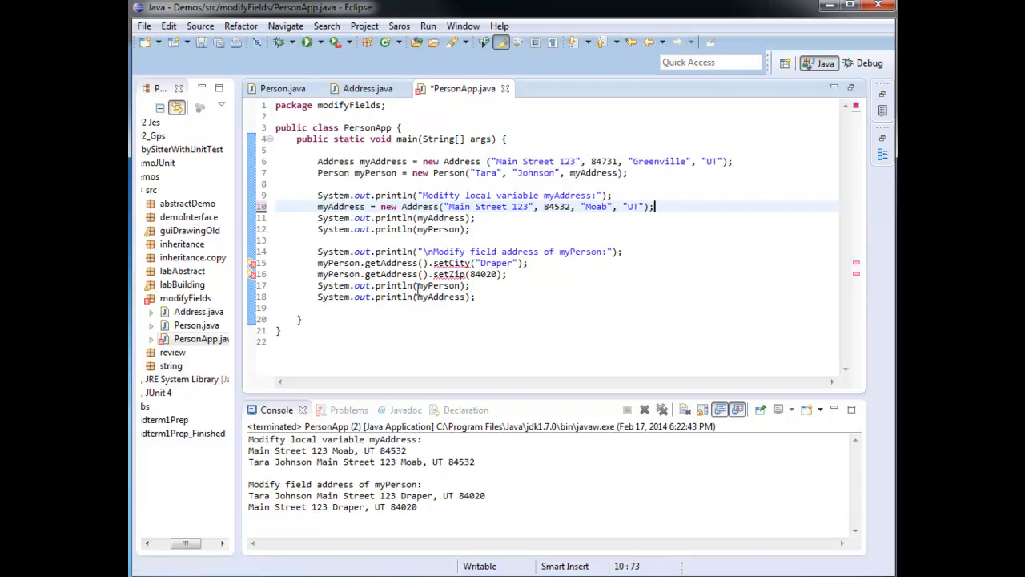
mouse_move(575, 272)
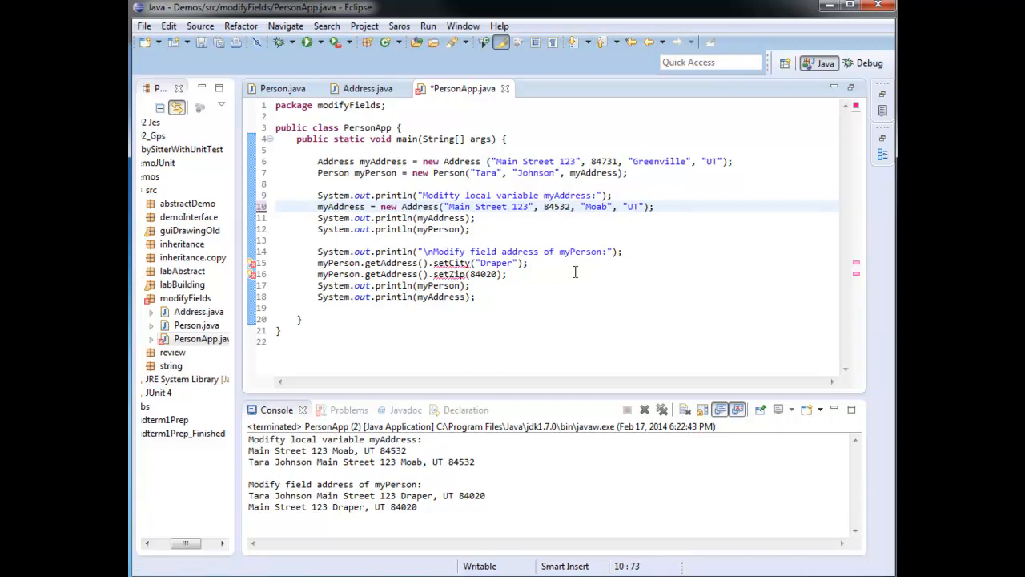
Step: Give myPerson a new Address at Main Street 123, 84020, Draper, UT via setAddress, removing the getAddress setter lines
click(625, 250)
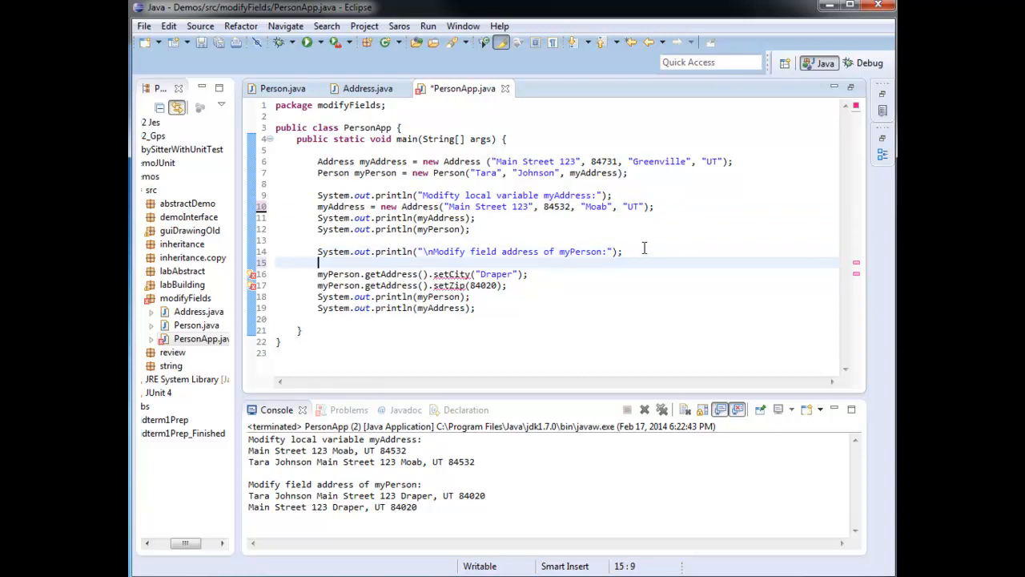
text(myPerson)
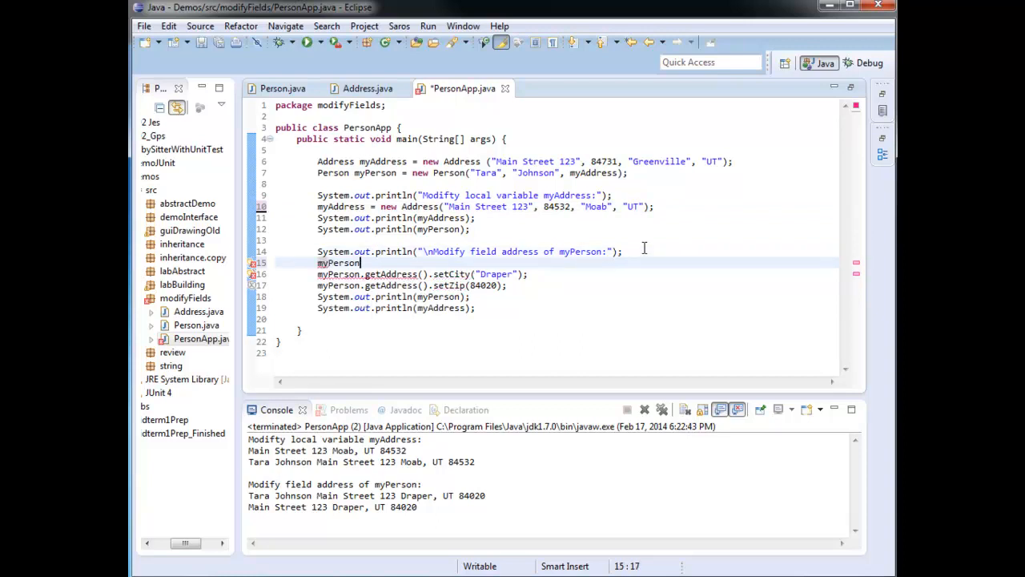
text(.setAddress(new)
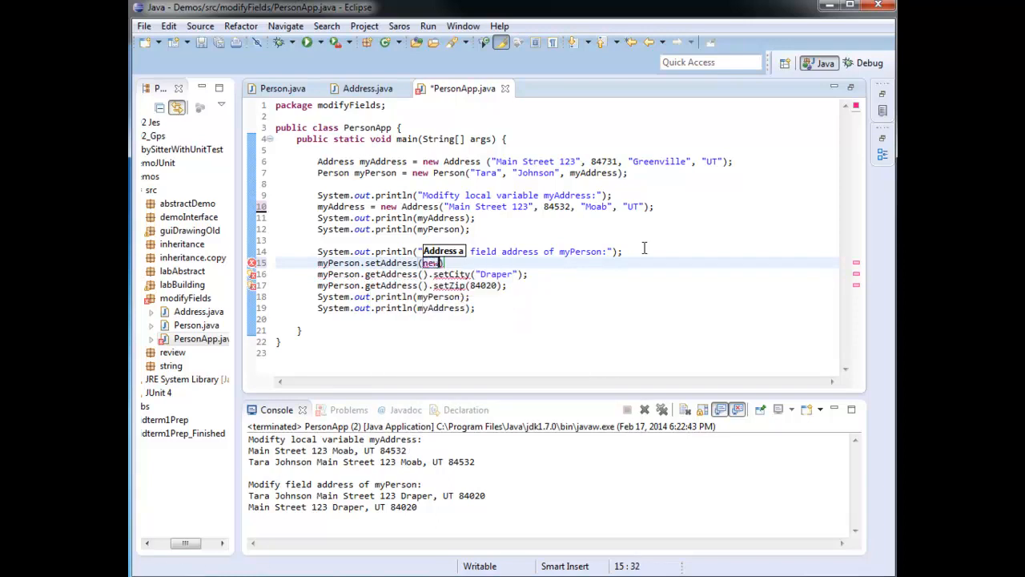
text(Address())
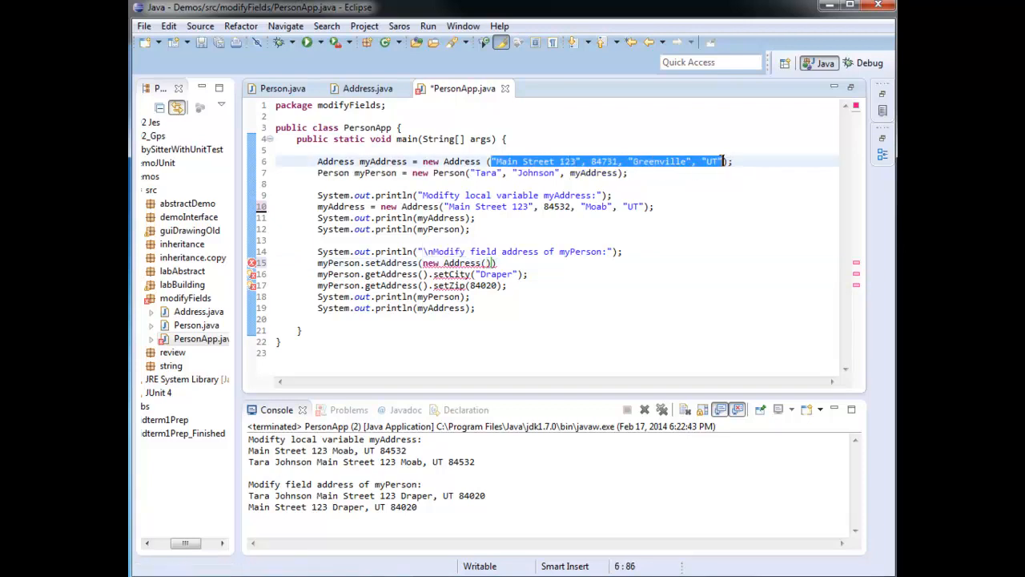
click(484, 263)
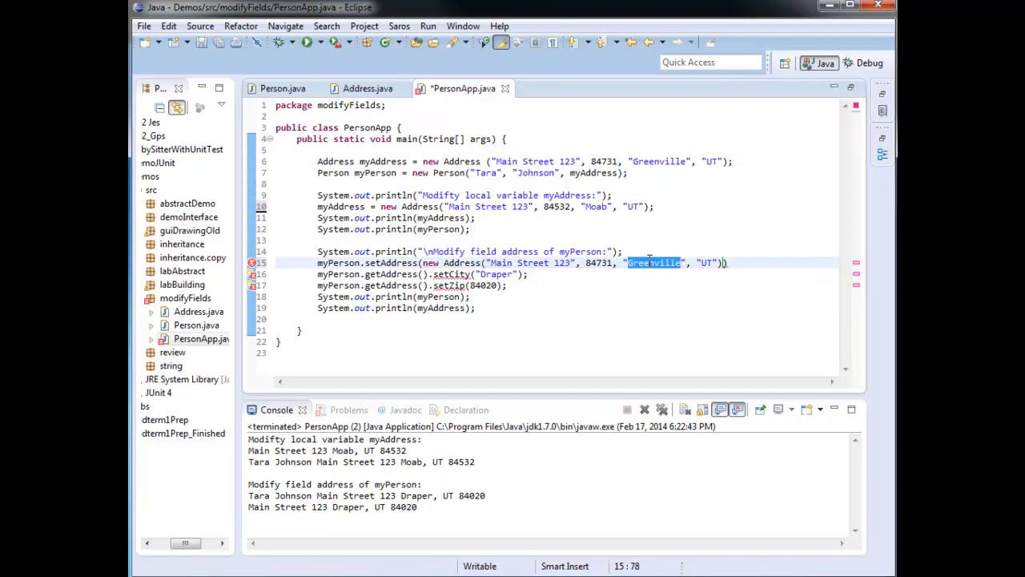
text(Draper)
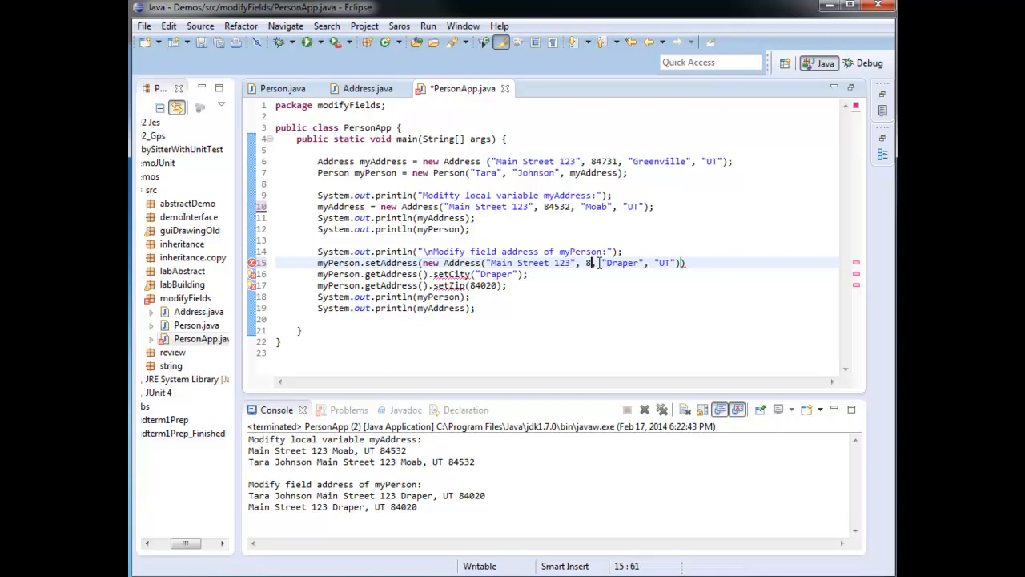
text(4020)
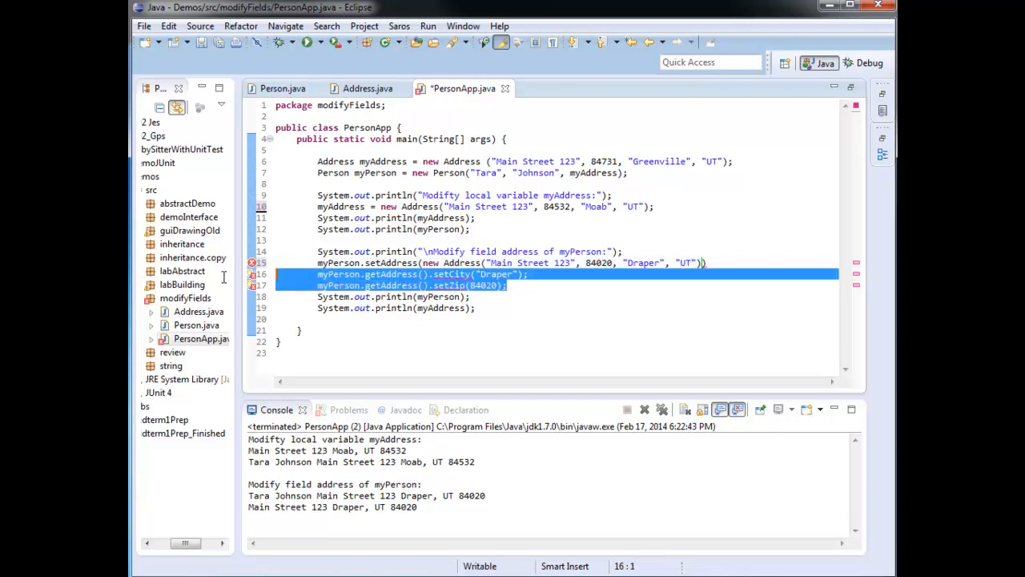
key(Delete)
text(;)
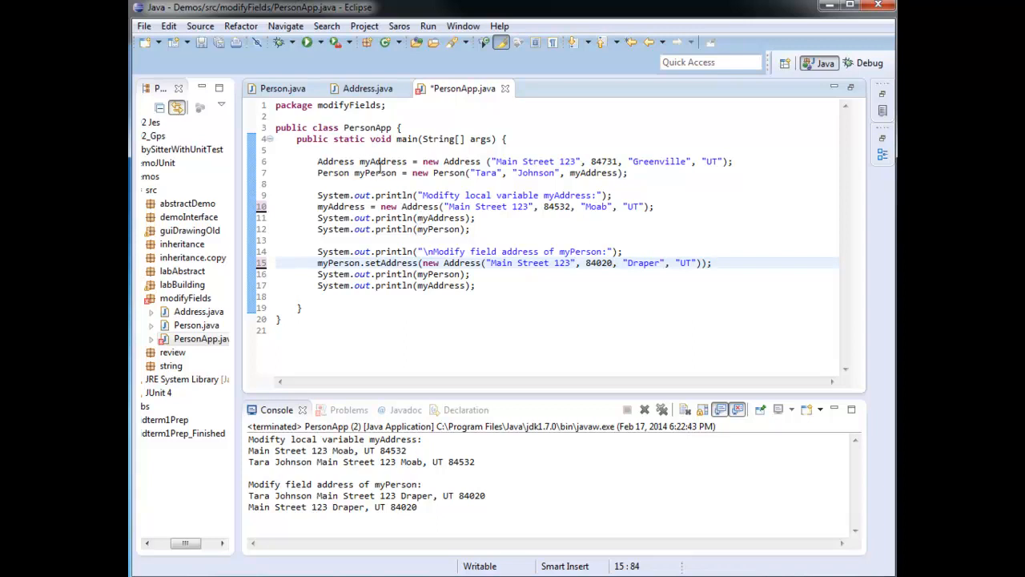
mouse_move(538, 243)
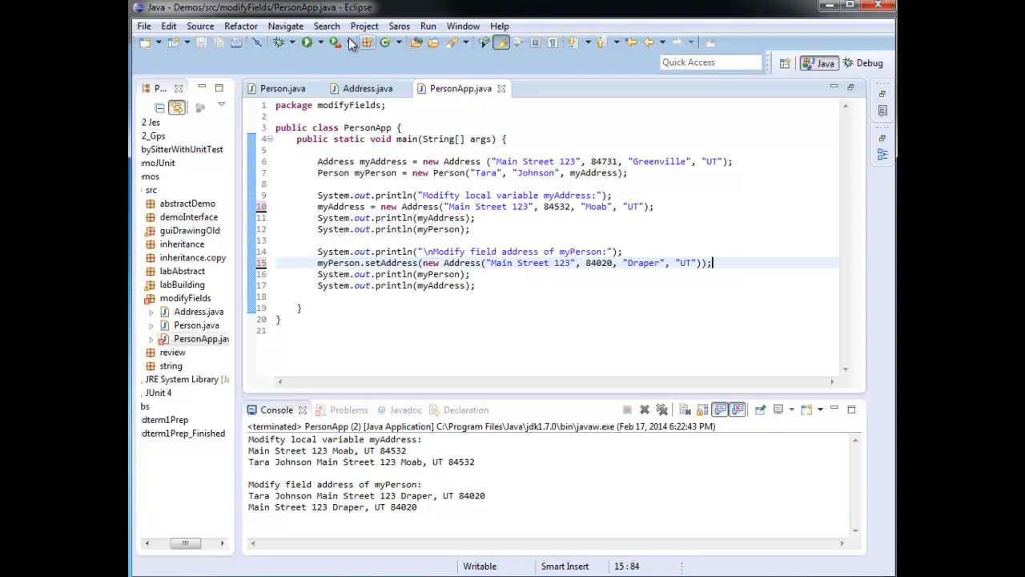
Step: Run PersonApp: myAddress in Moab, Tara Johnson stays in Greenville, then moves to Draper
click(301, 45)
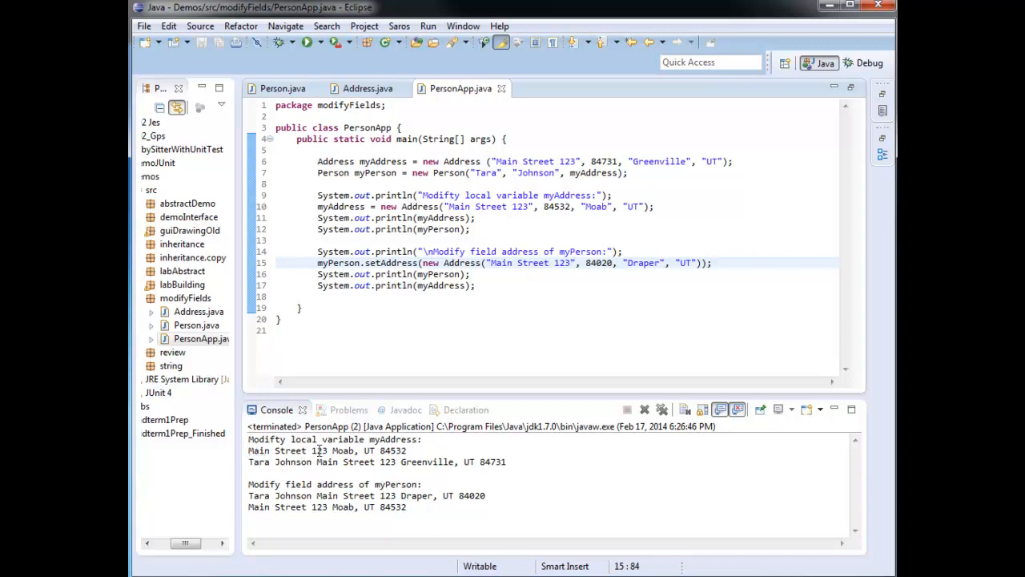
mouse_move(255, 467)
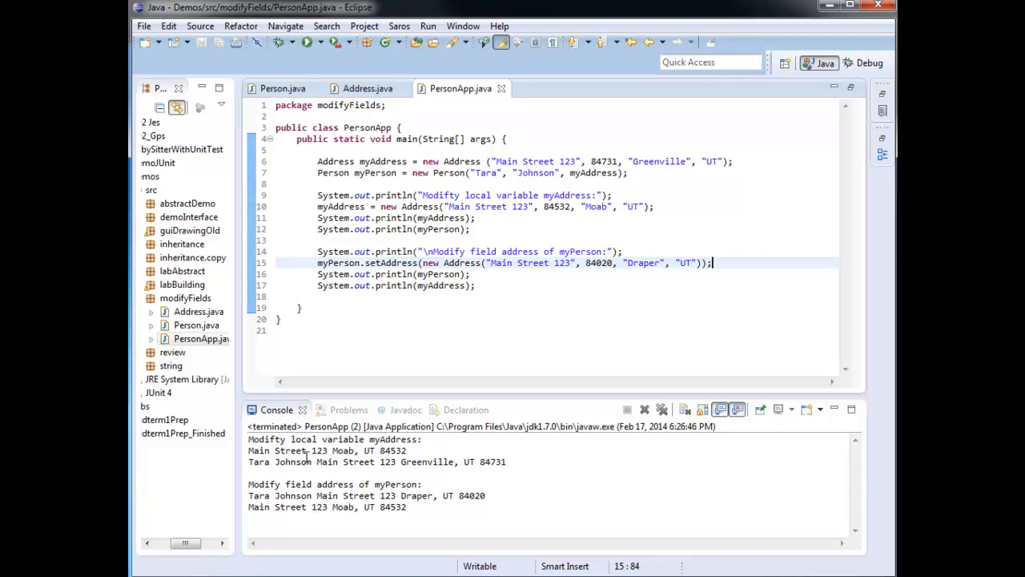
mouse_move(419, 497)
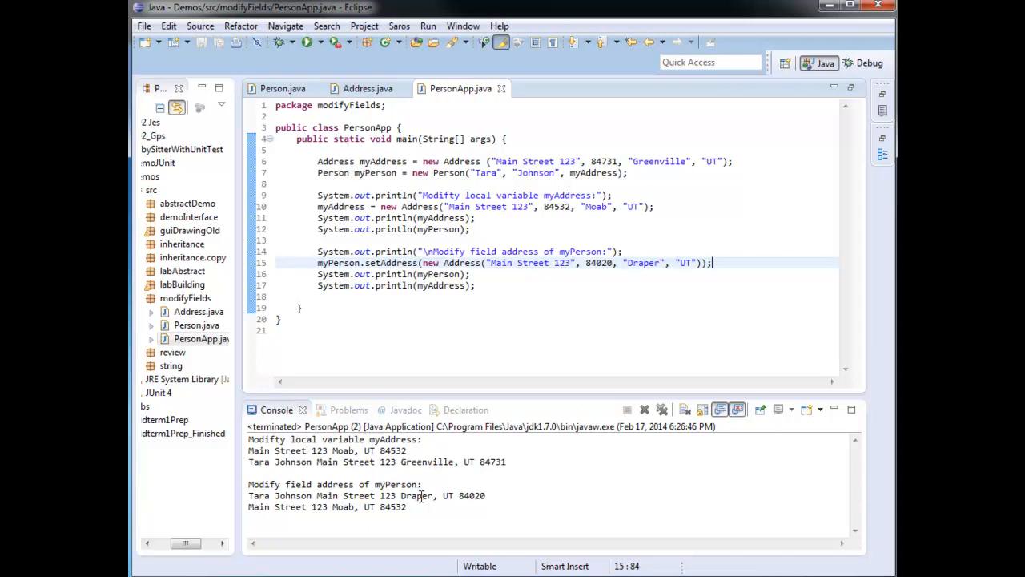